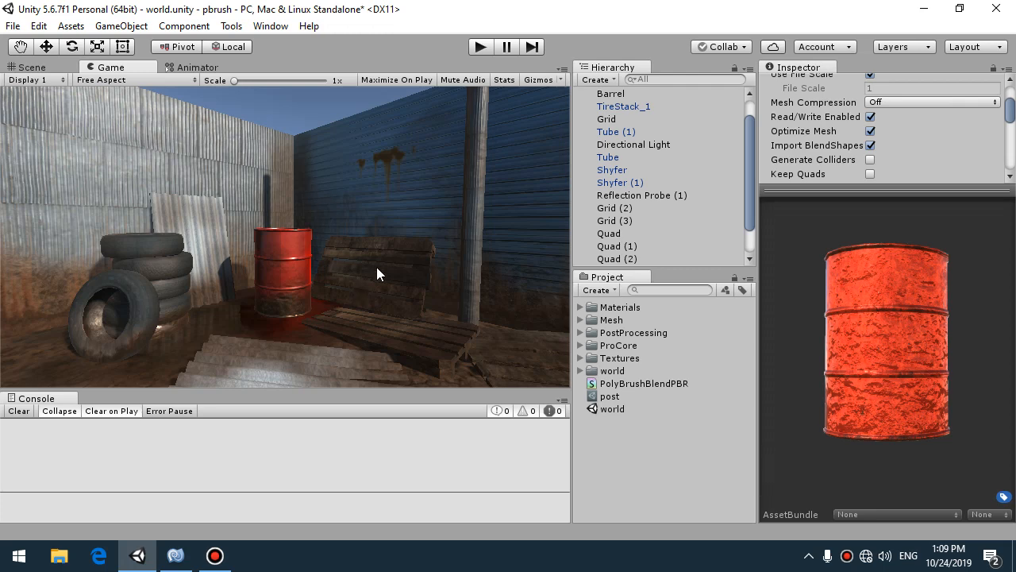
mouse_move(369, 238)
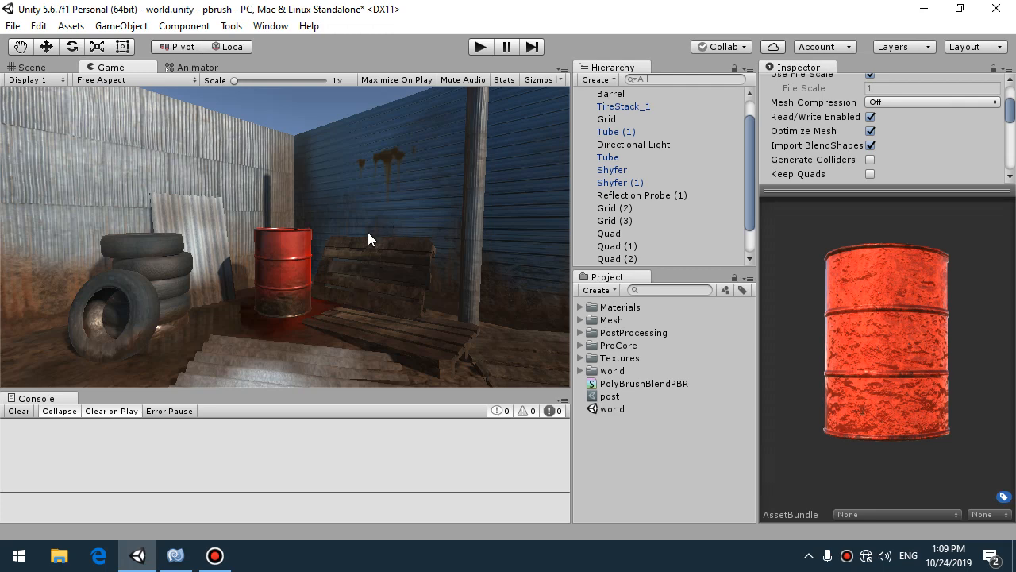
Step: Switch from the Game preview to the Scene view of the junkyard
click(26, 67)
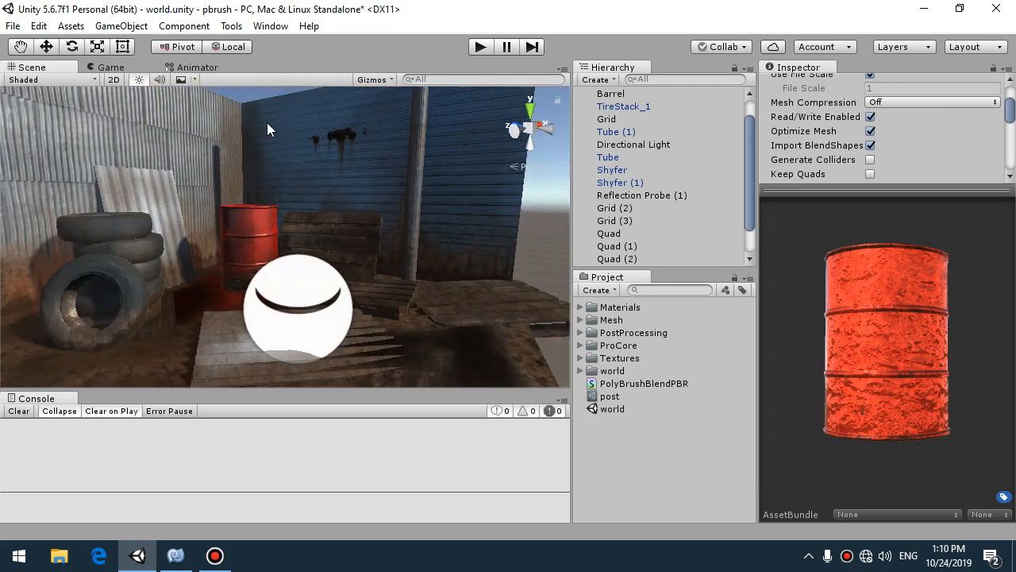
Step: Open the Polybrush window in Texture Paint mode on the blue metal wall Grid
click(231, 25)
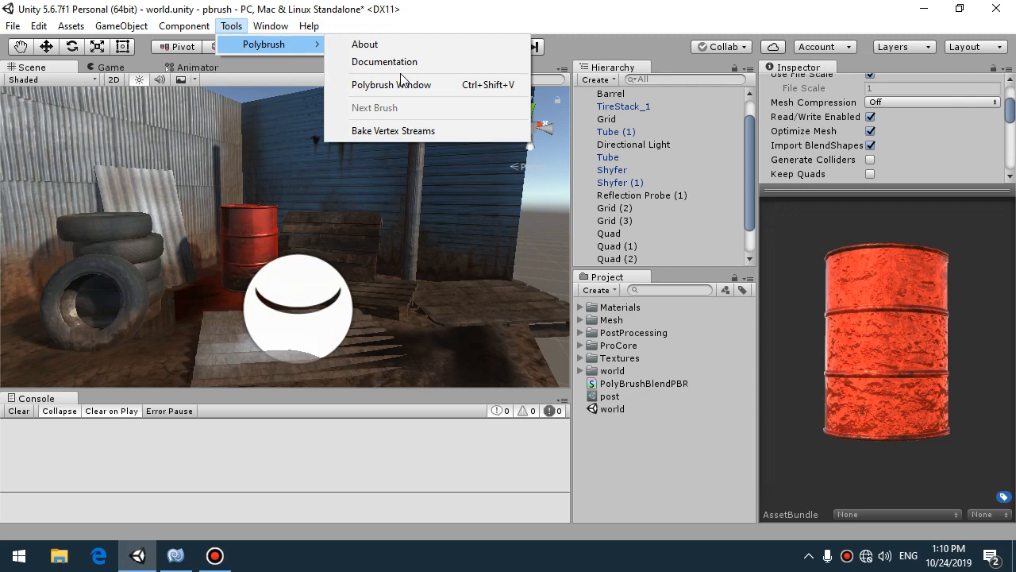
mouse_move(391, 84)
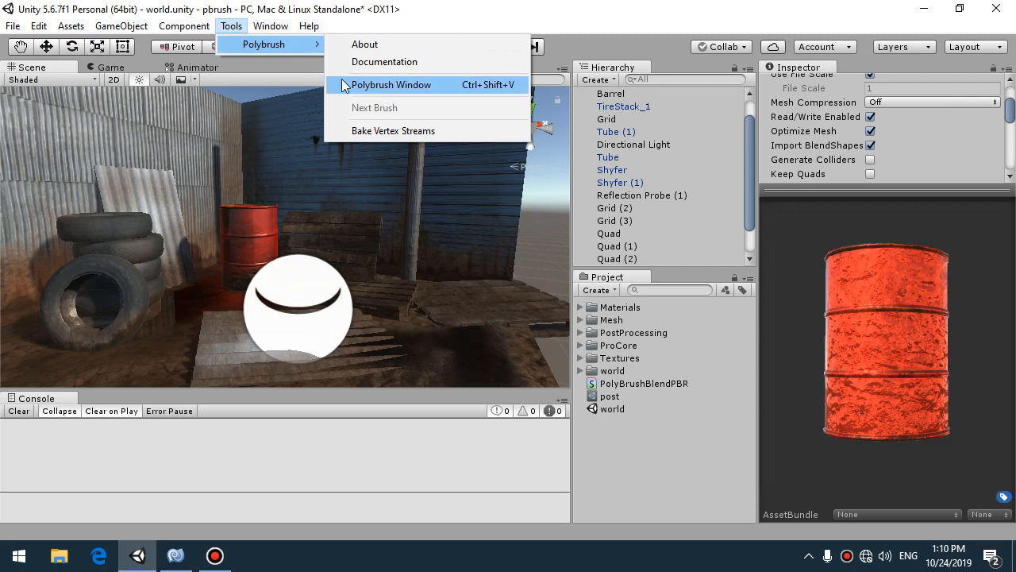
click(391, 84)
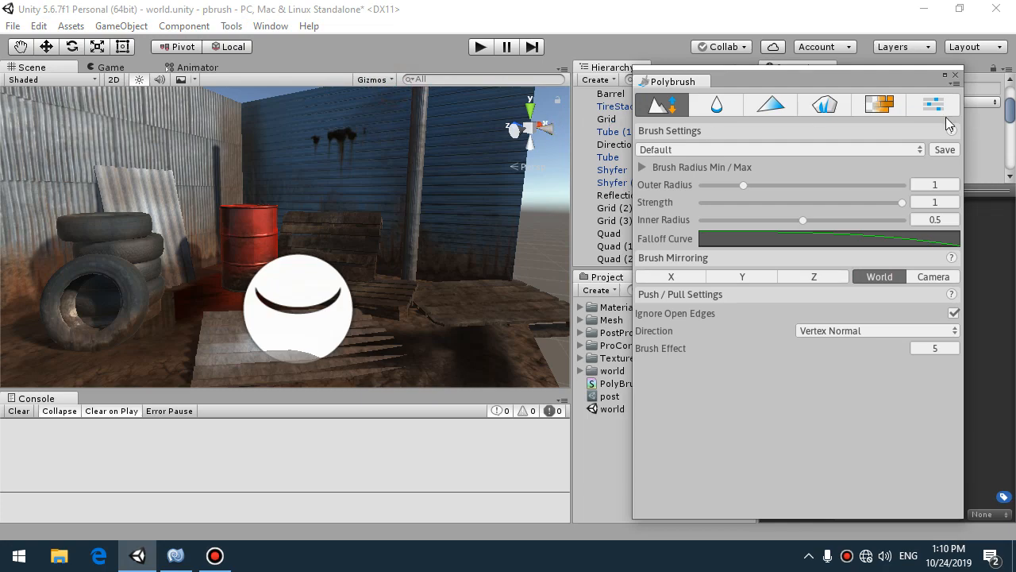
click(878, 104)
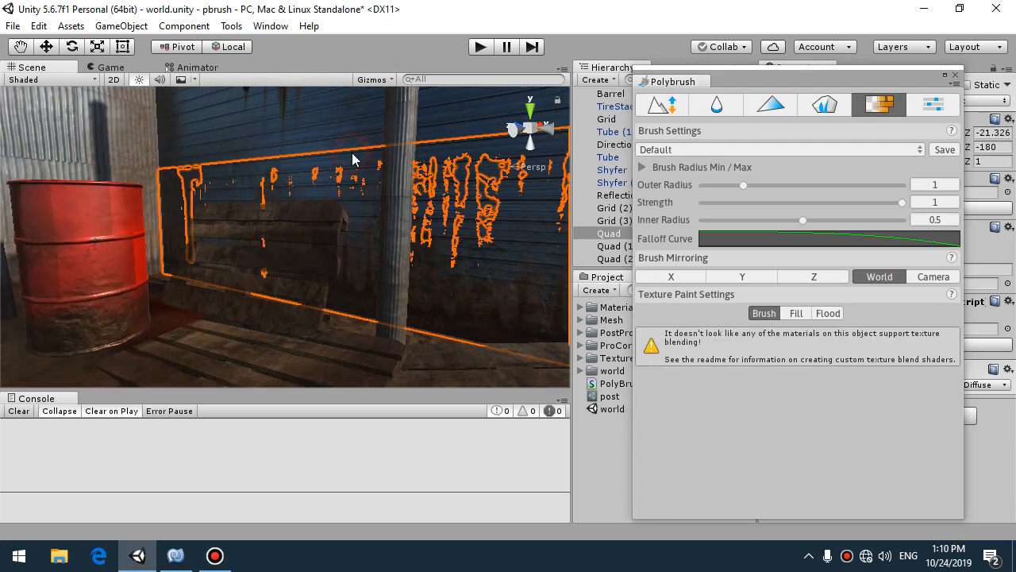
click(322, 117)
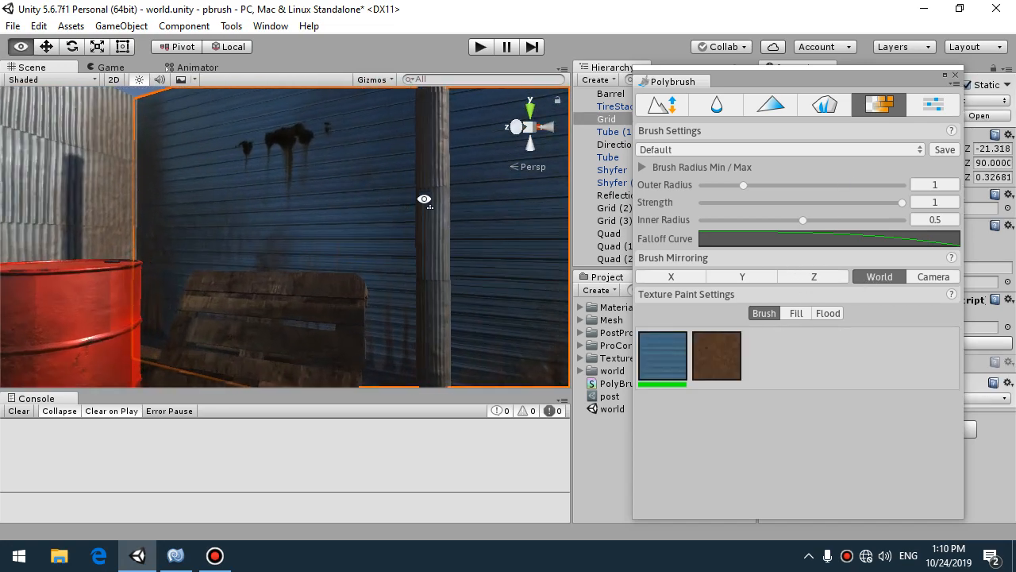
Step: Pick the brown dirt texture and set brush strength 0.448 and inner radius 0.12
click(716, 355)
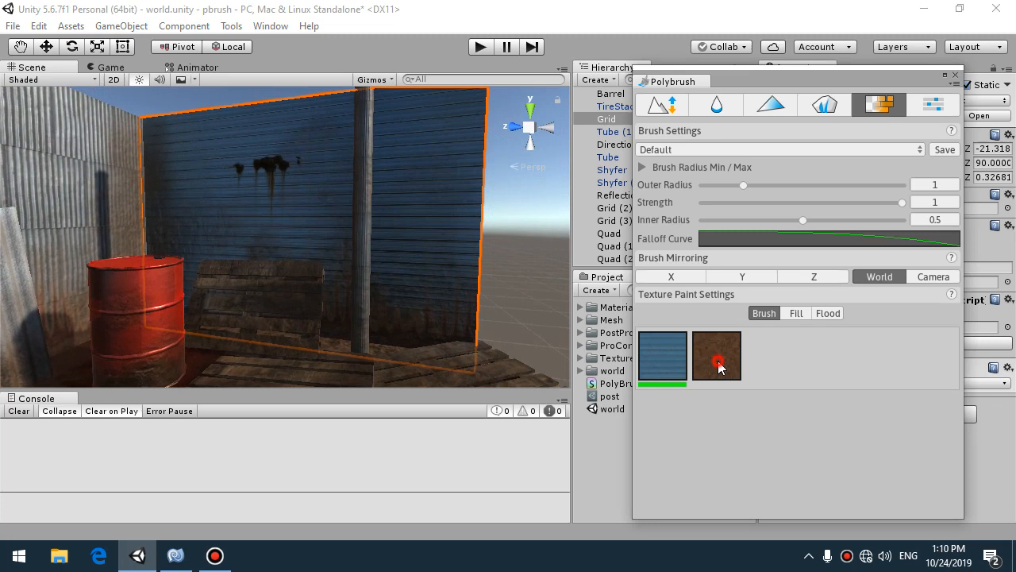
click(716, 355)
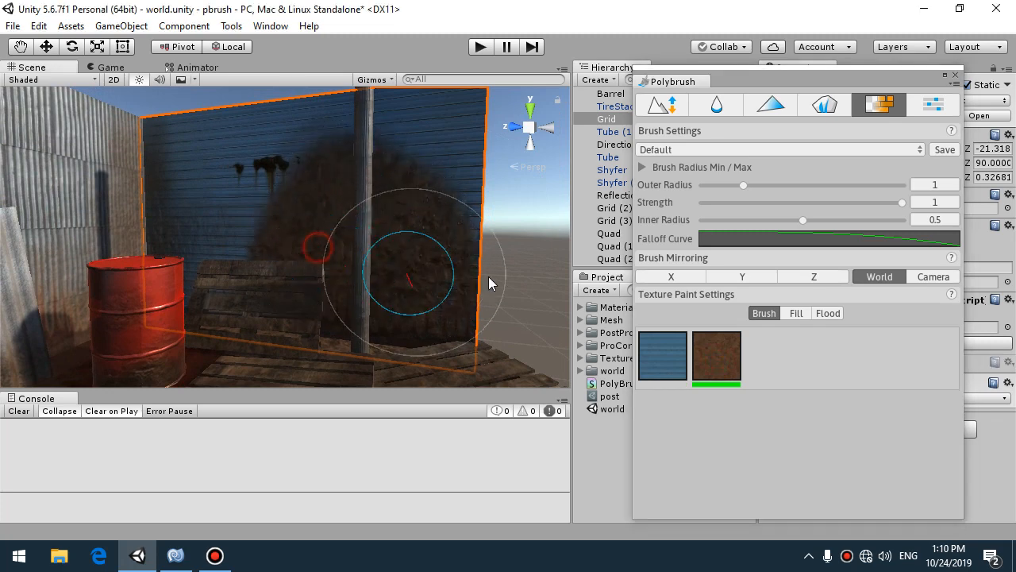
drag(901, 202, 791, 202)
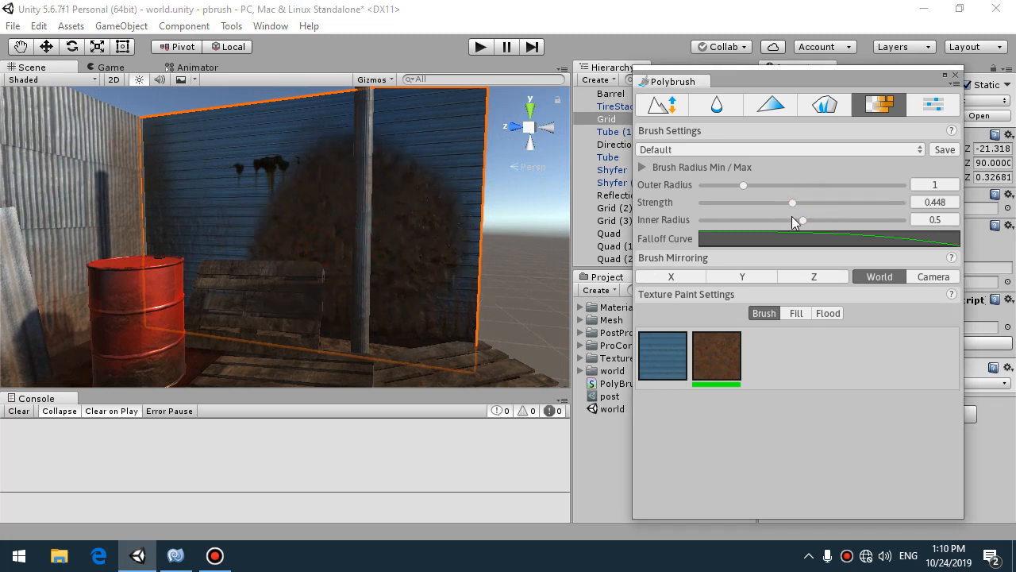
drag(801, 220, 774, 220)
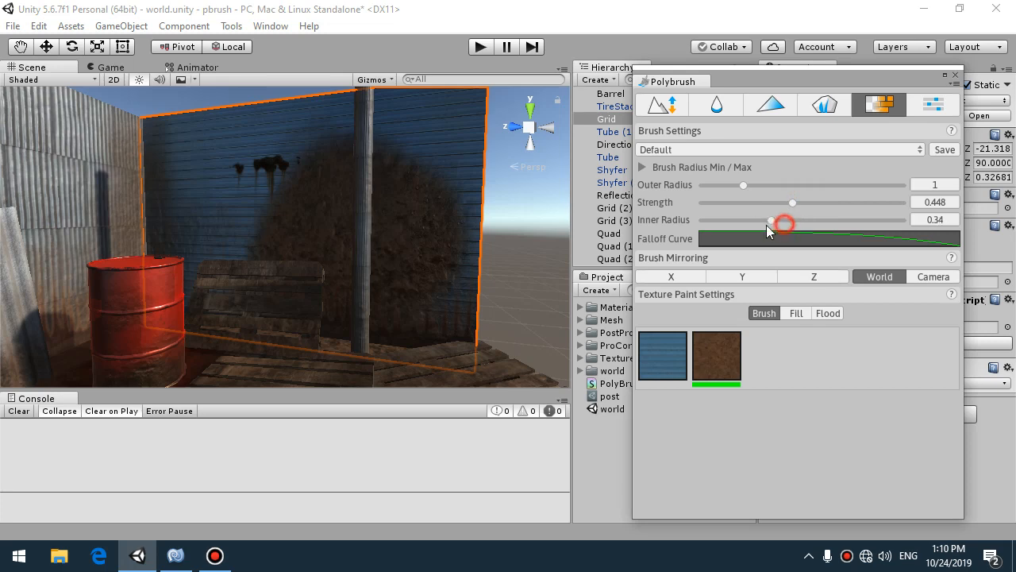
drag(782, 220, 731, 219)
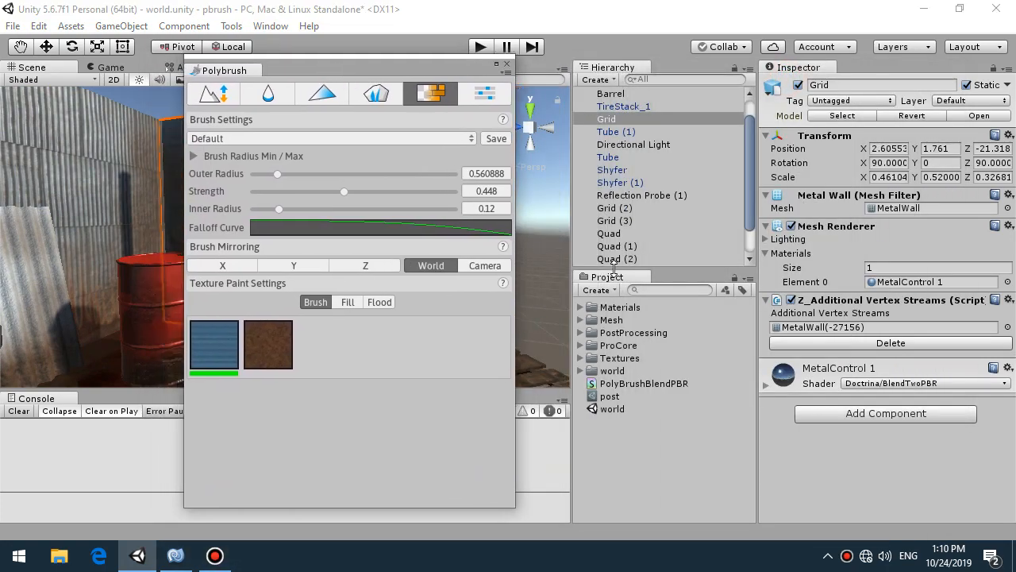
Step: Open the PolyBrushBlendPBR shader asset from the Project panel in MonoDevelop
drag(223, 70, 310, 113)
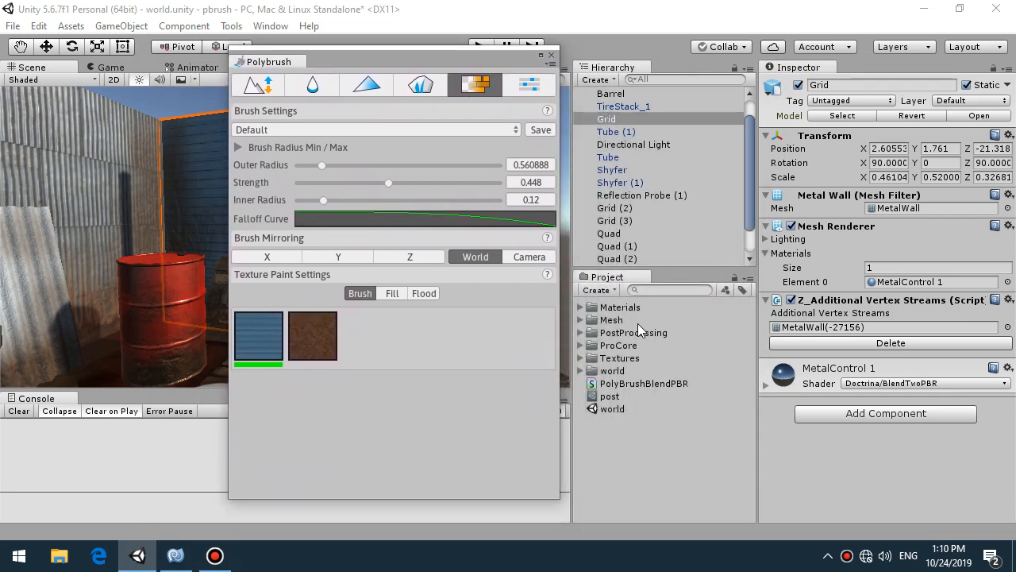
click(643, 382)
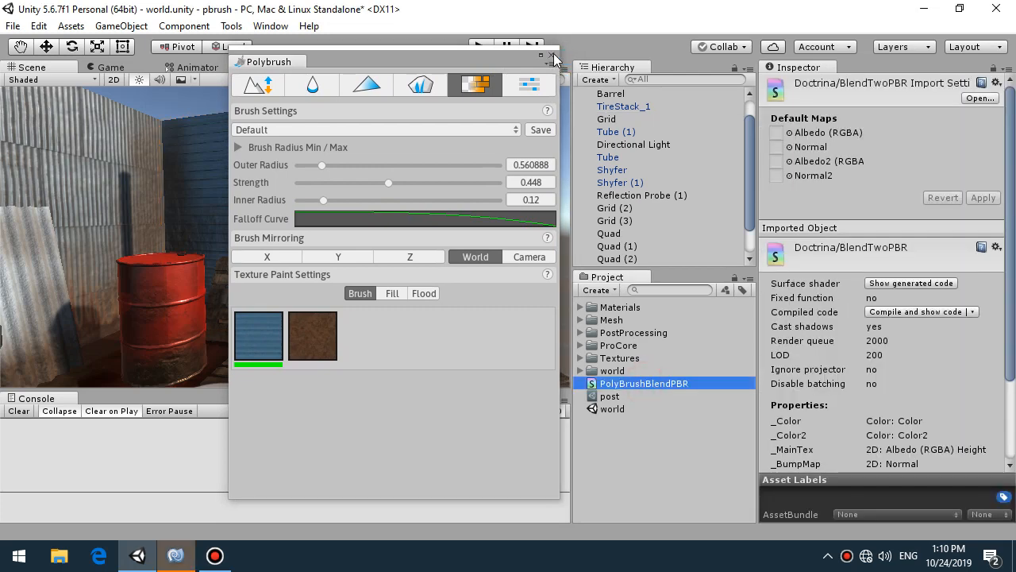
double_click(643, 383)
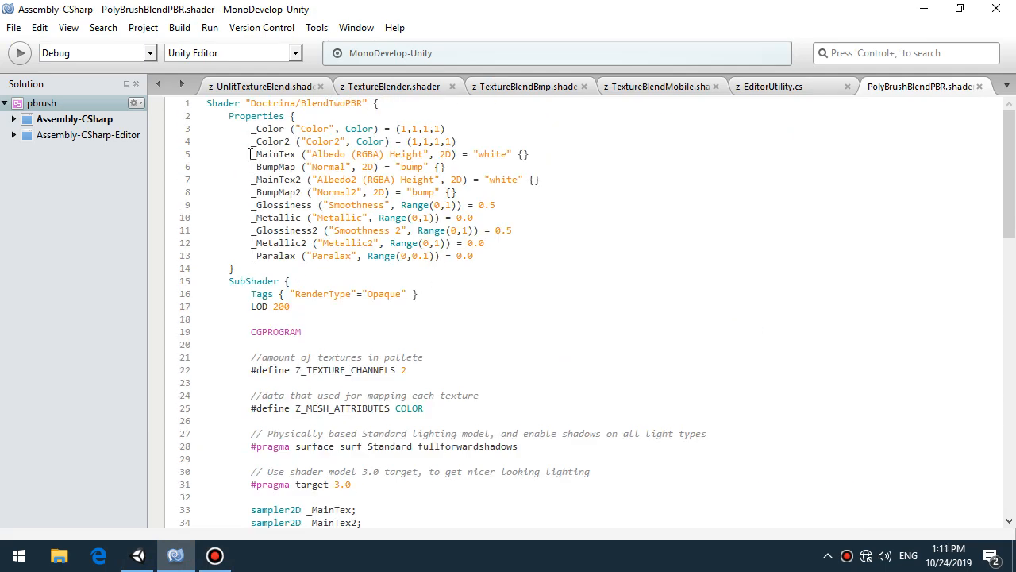
Step: Read through the shader code, highlighting _Metallic2 and the Z_TEXTURE_CHANNELS define
triple_click(381, 154)
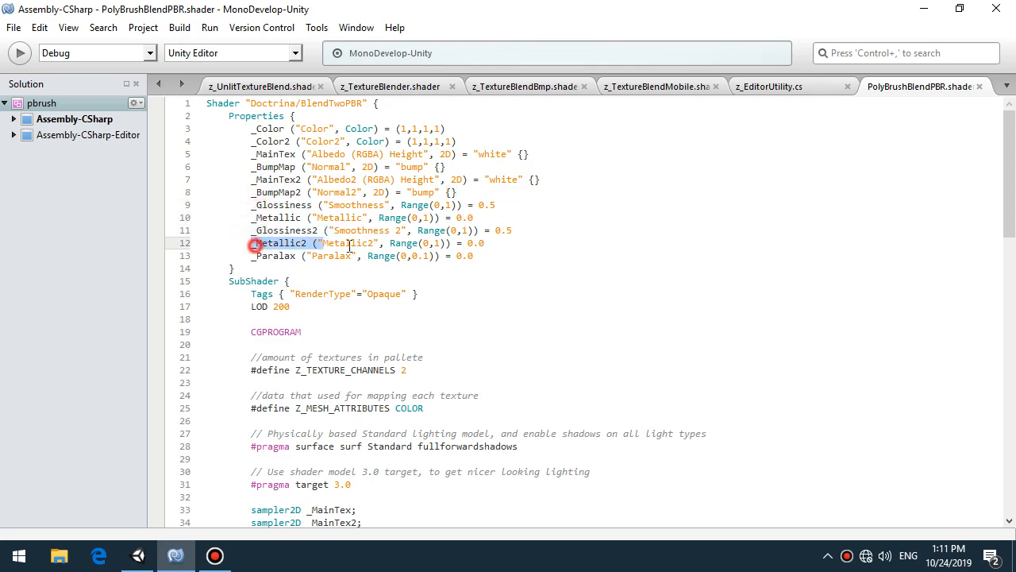
scroll(down, 3)
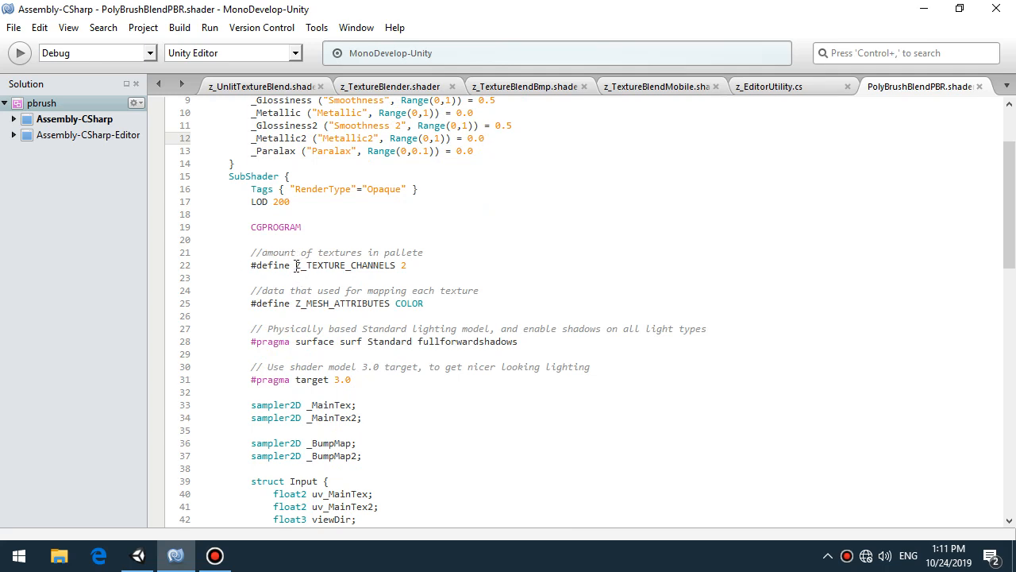
click(408, 265)
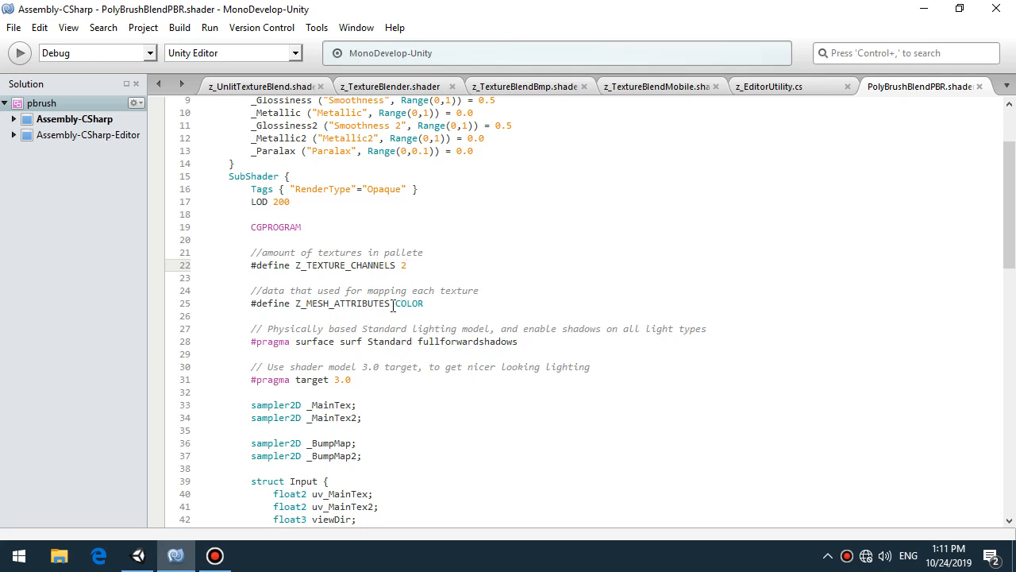
scroll(down, 3)
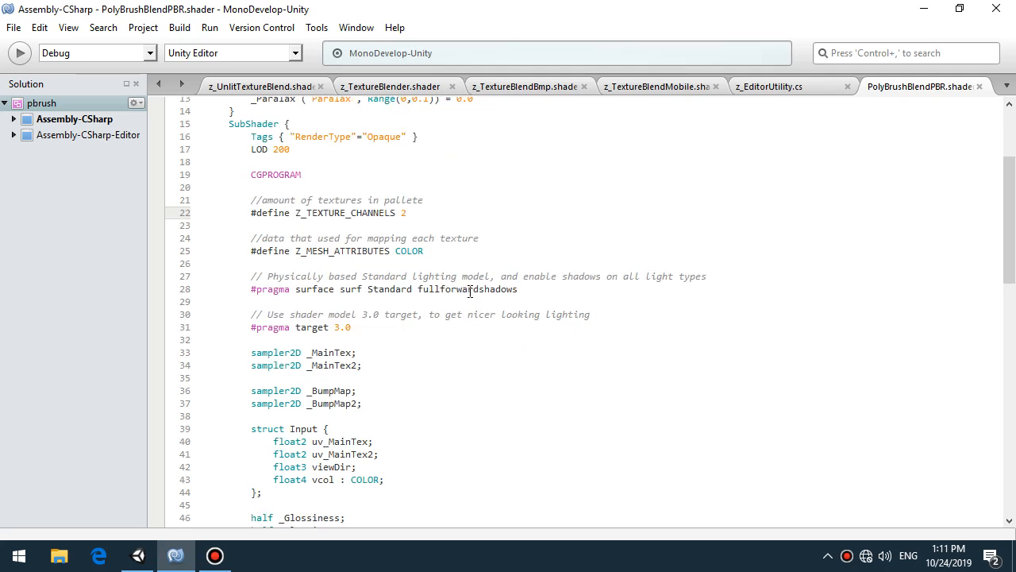
scroll(down, 3)
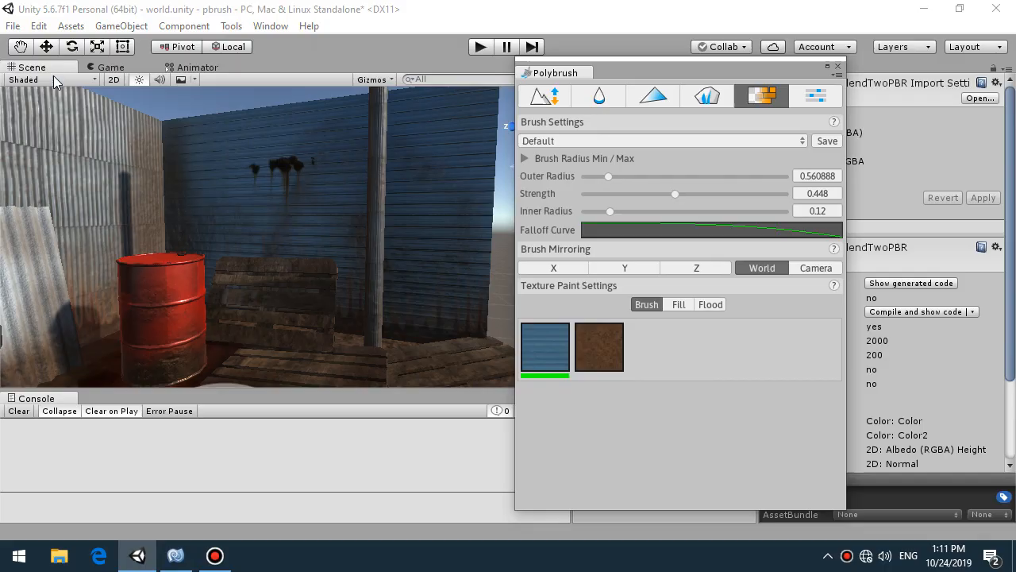
Step: Select the brown dirt texture swatch in Polybrush and show the Game view
click(24, 79)
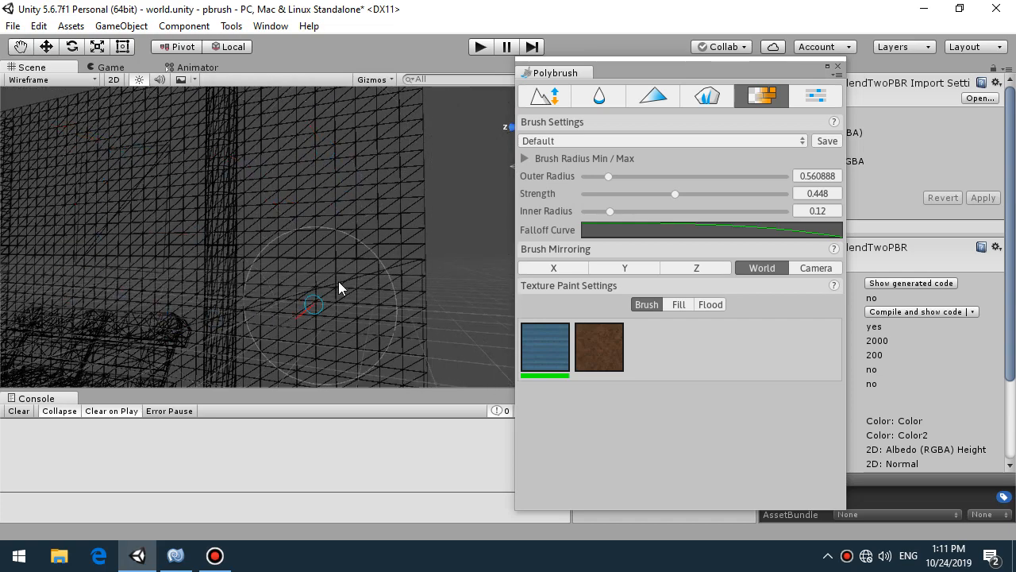
mouse_move(294, 216)
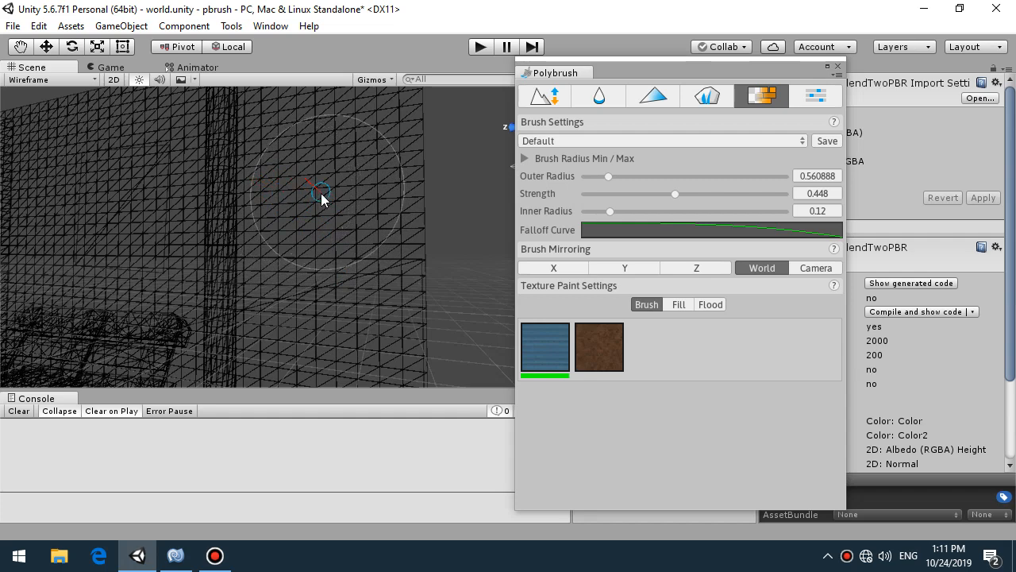
mouse_move(150, 103)
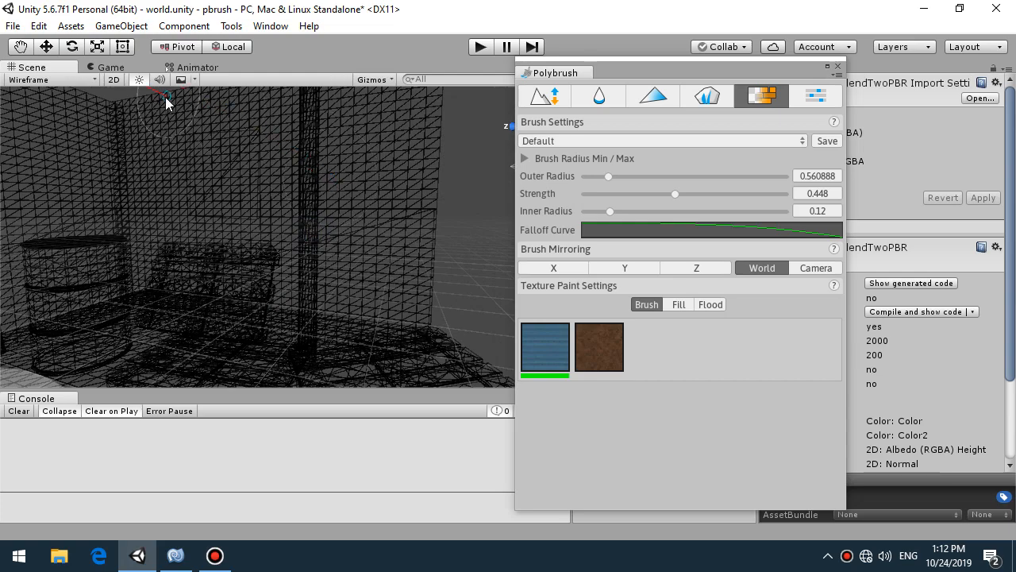
click(109, 67)
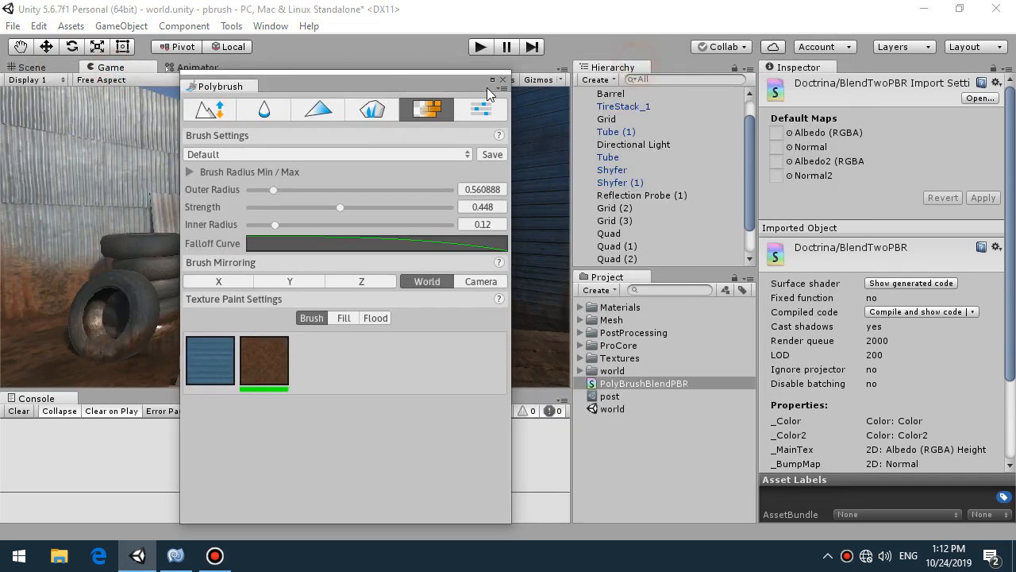
Step: Close Polybrush, set the Scene draw mode to Shaded, and select the Barrel
click(502, 81)
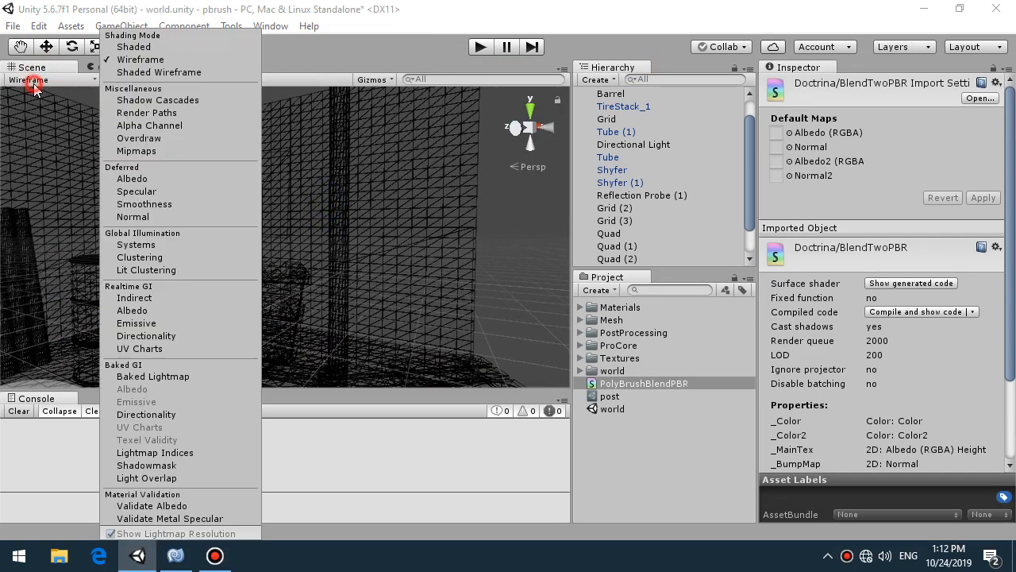
click(133, 47)
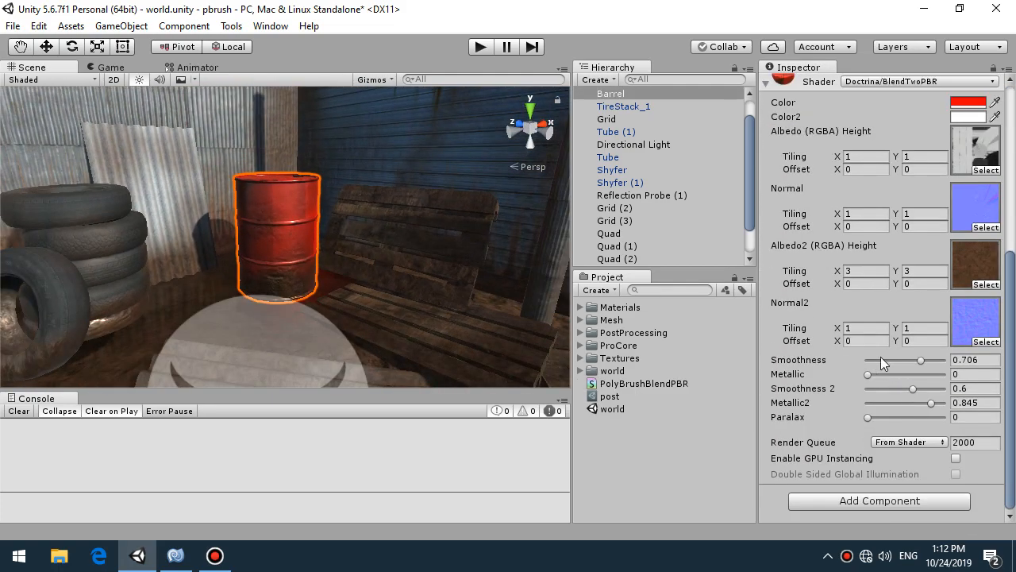
mouse_move(270, 291)
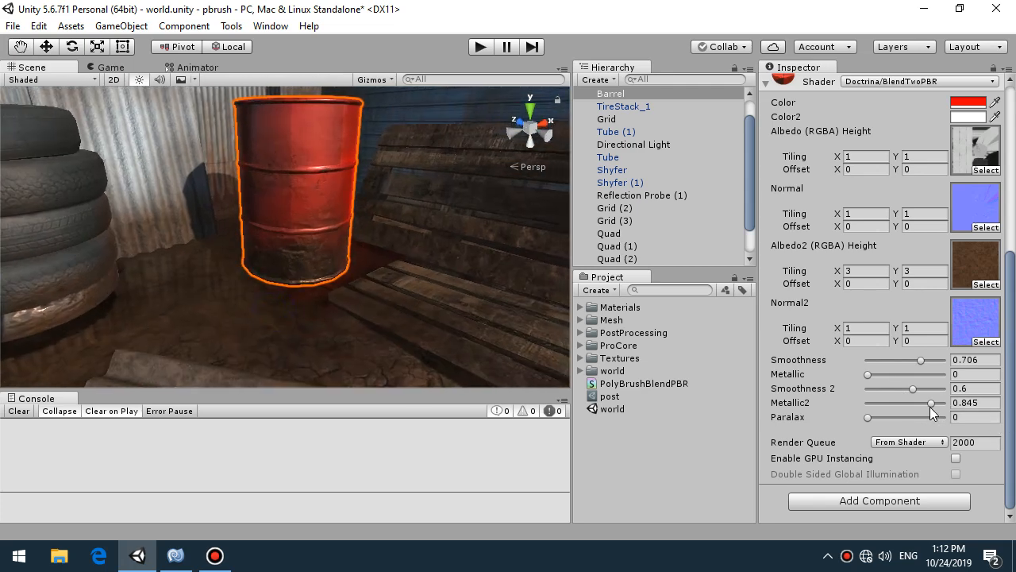
Step: Drag the BlendTwoPBR Metallic2 slider to 0.66 and Smoothness 2 to 0.49
drag(929, 403, 868, 402)
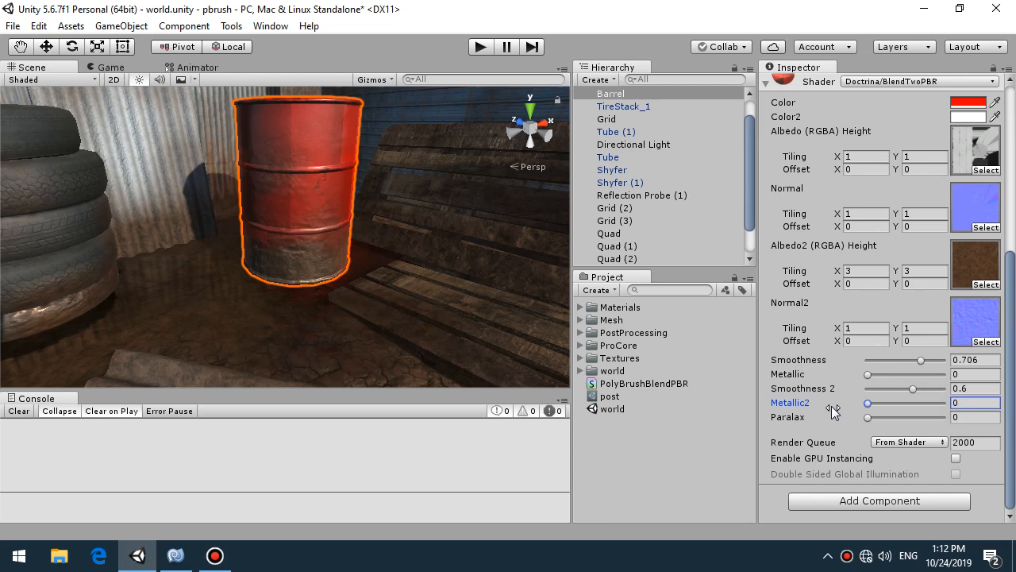
drag(870, 402, 911, 402)
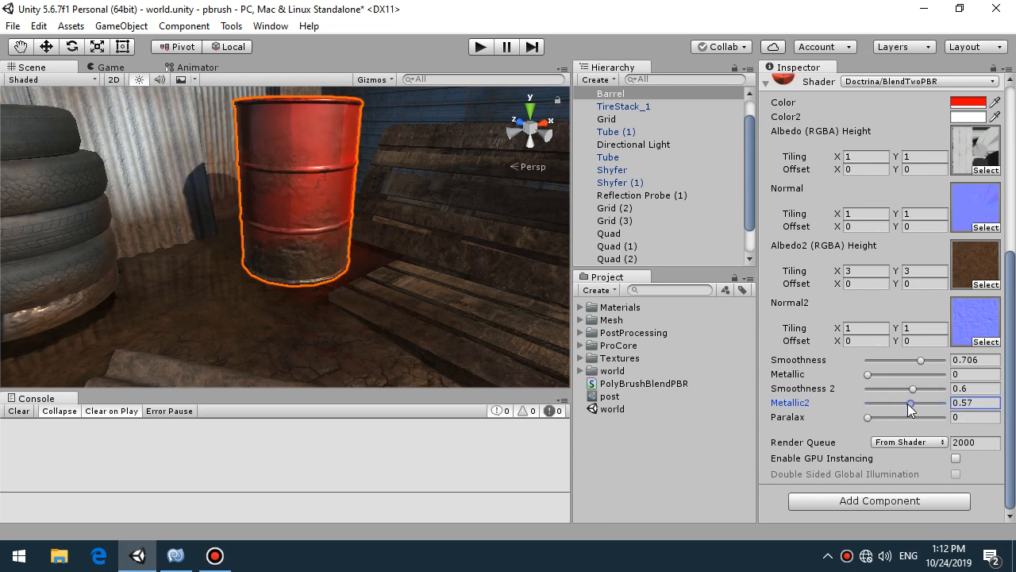
drag(905, 402, 913, 403)
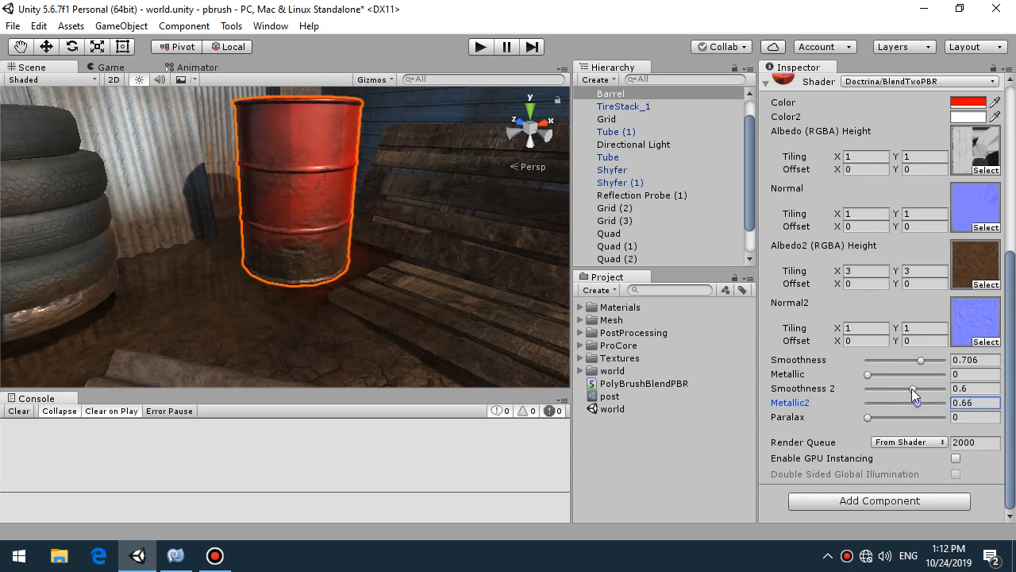
drag(935, 389, 913, 389)
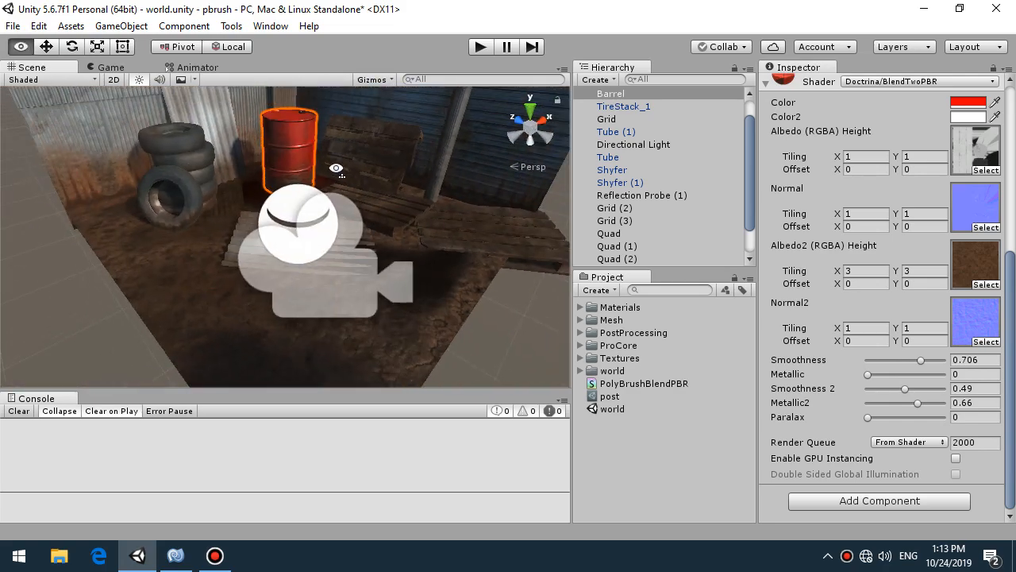
mouse_move(336, 173)
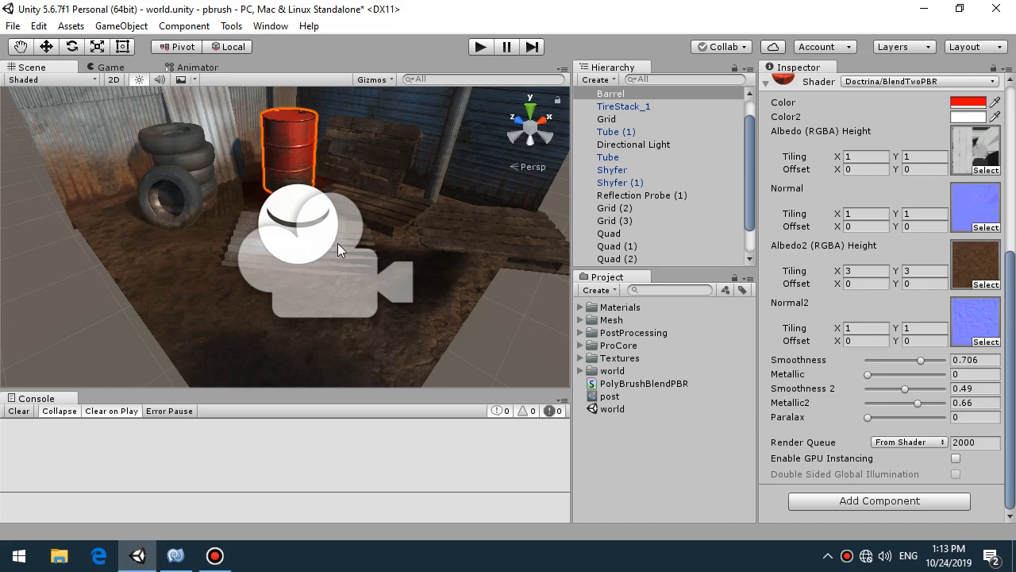
Step: Select the ground Grid (3) and scroll the Inspector to its DirtControl material
drag(333, 250, 381, 242)
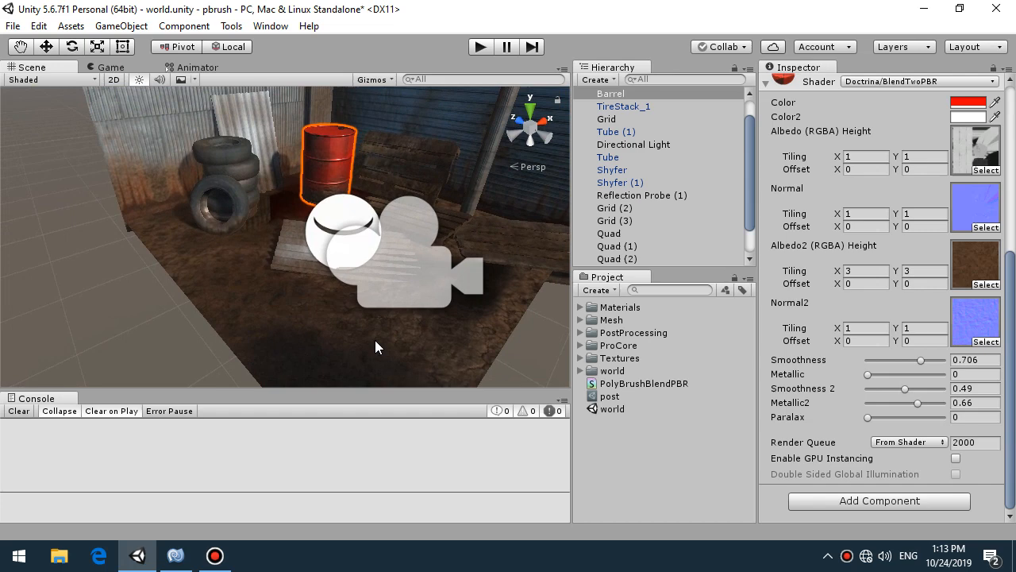
click(615, 219)
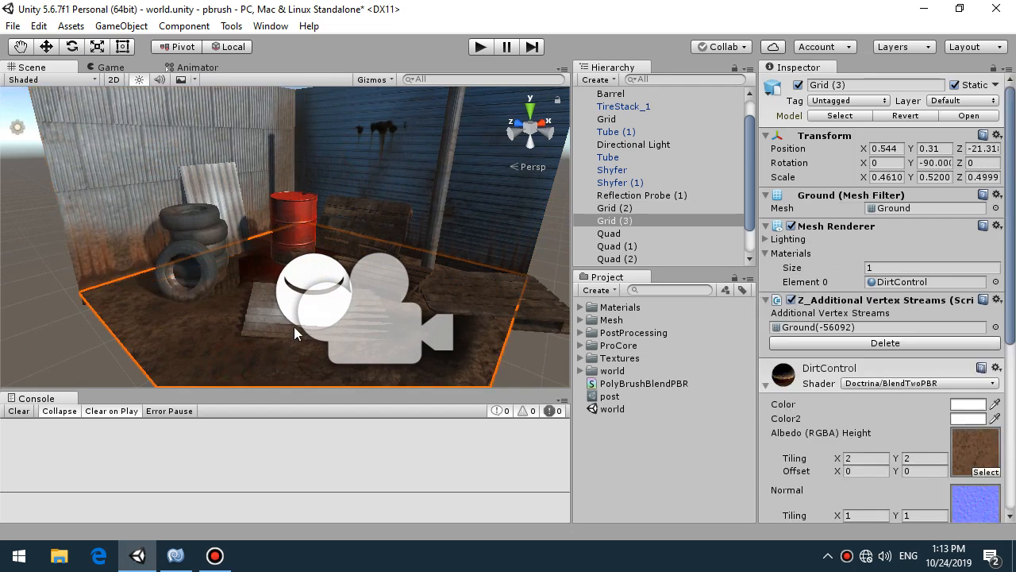
scroll(down, 3)
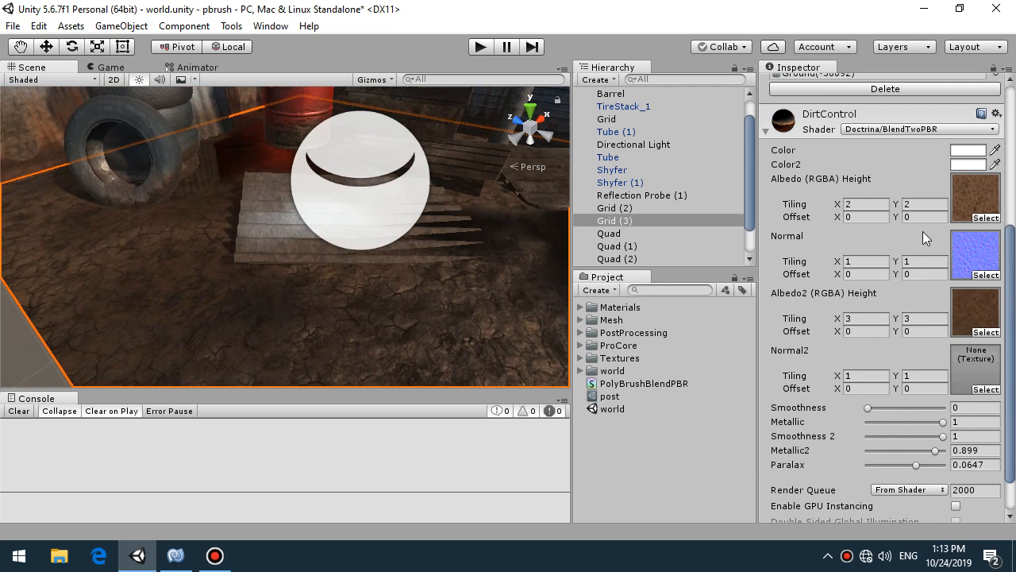
mouse_move(977, 205)
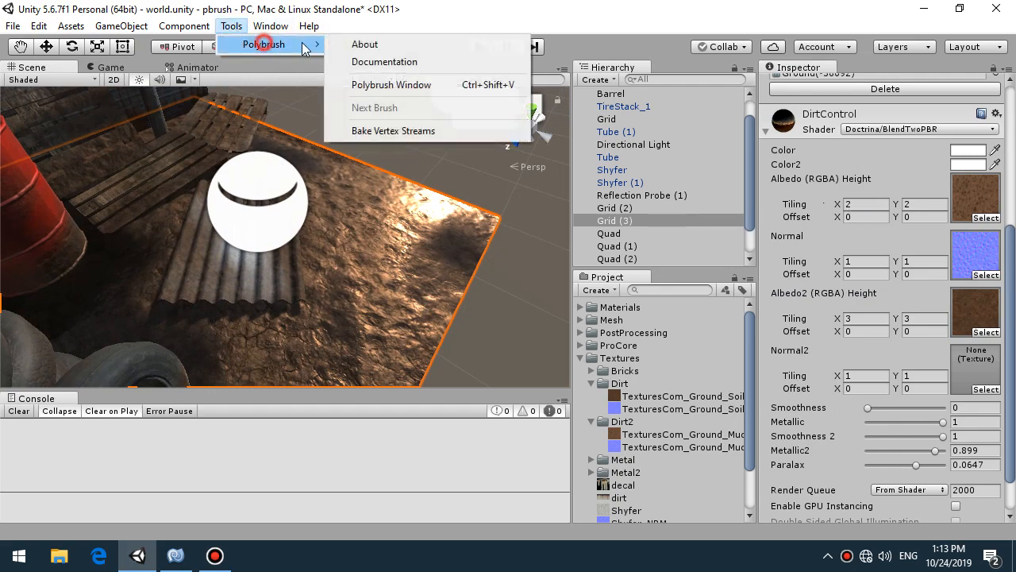
Step: Paint the ground with the darker mud texture at strength 0.38 and inner radius ~0.07, then close Polybrush
click(391, 84)
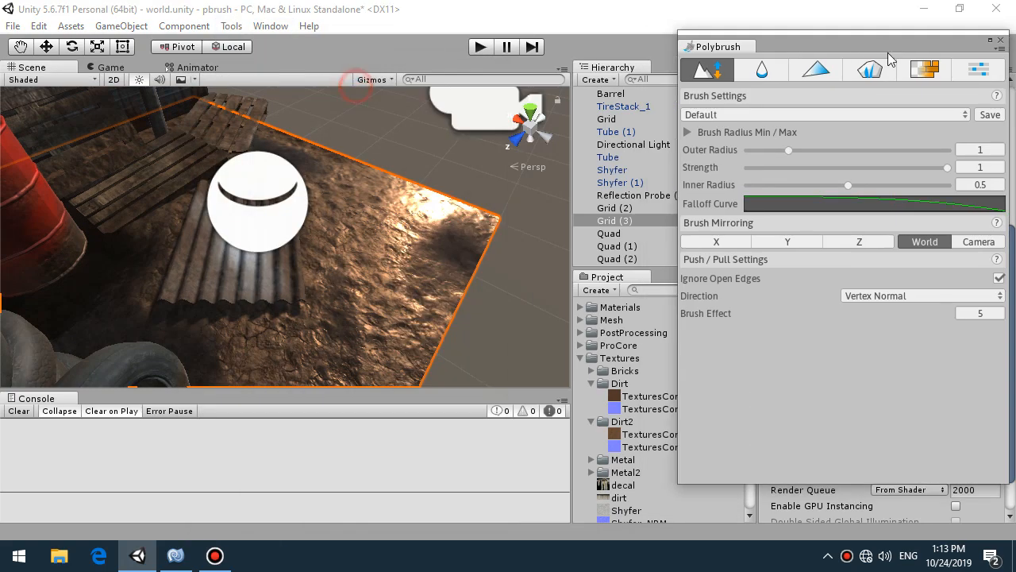
click(924, 69)
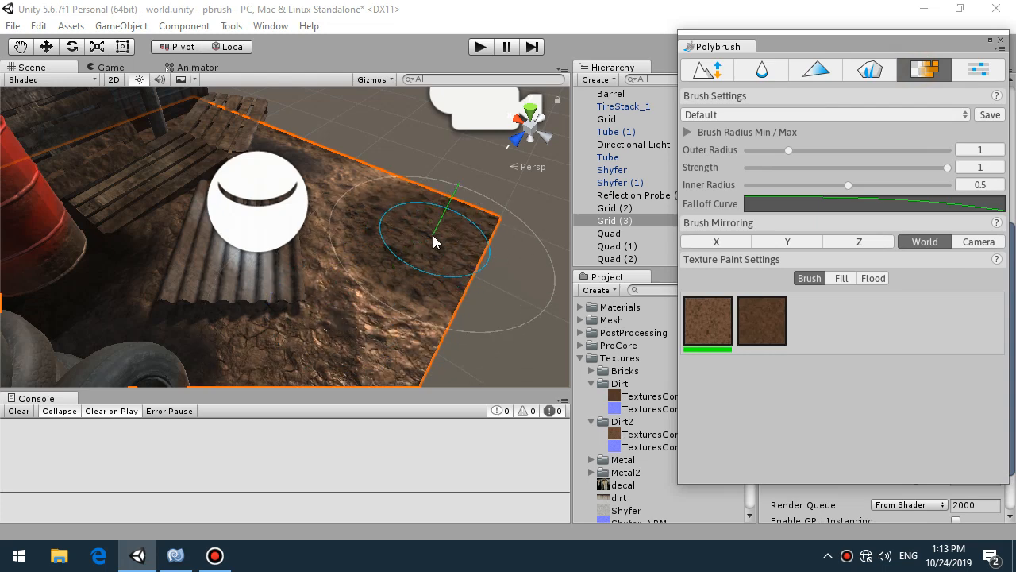
click(760, 320)
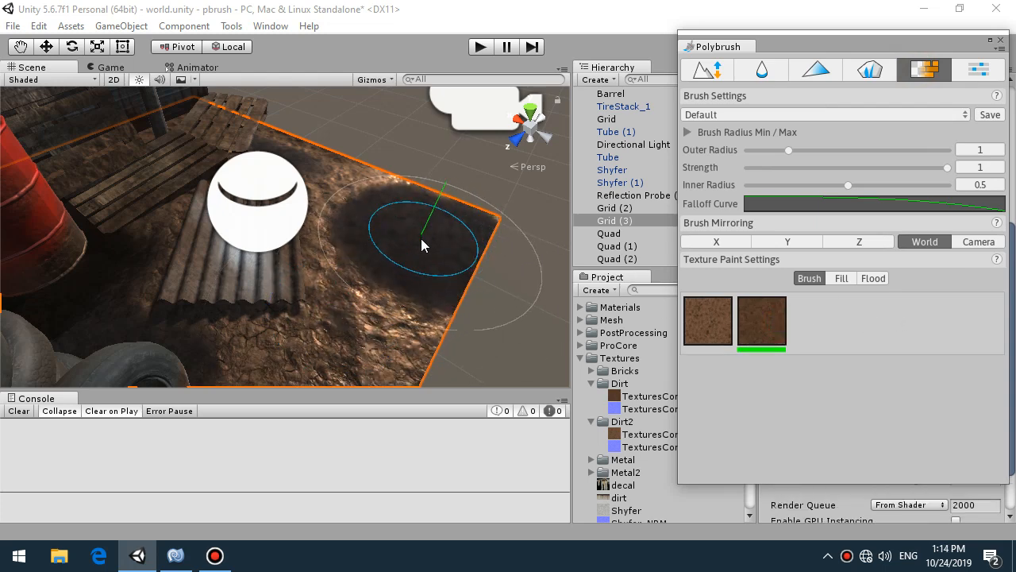
drag(947, 167, 828, 168)
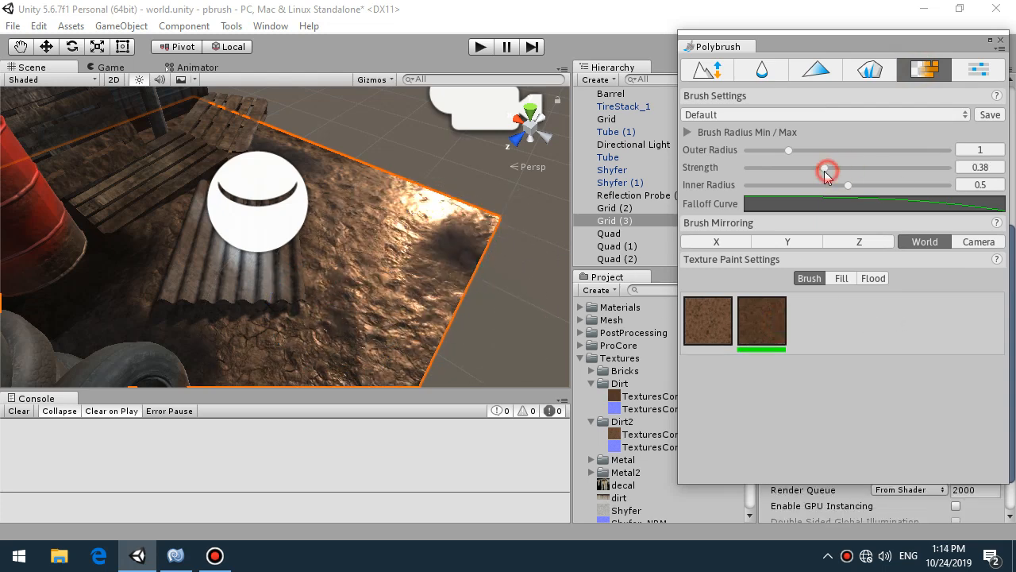
drag(847, 184, 762, 184)
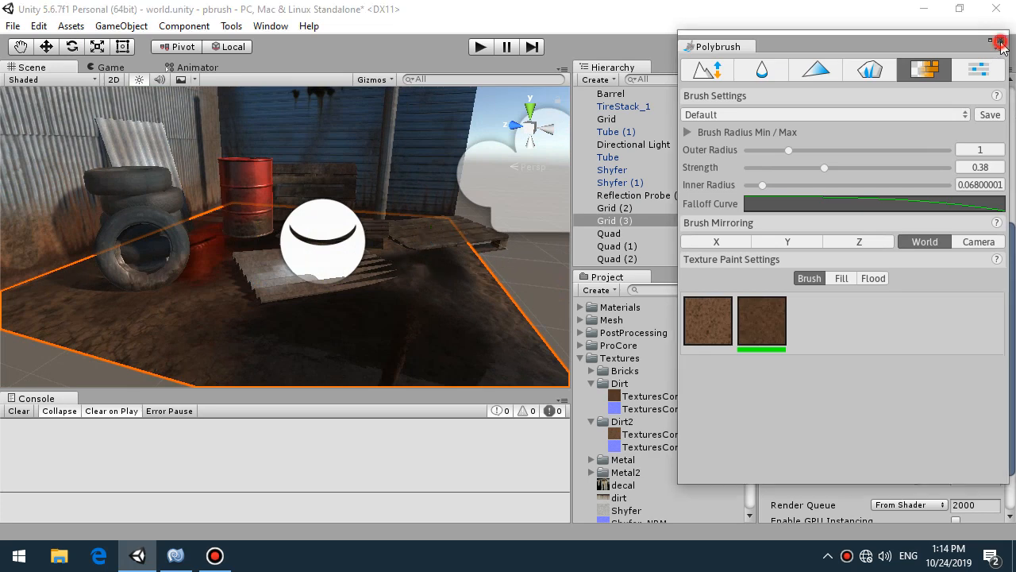
click(1000, 43)
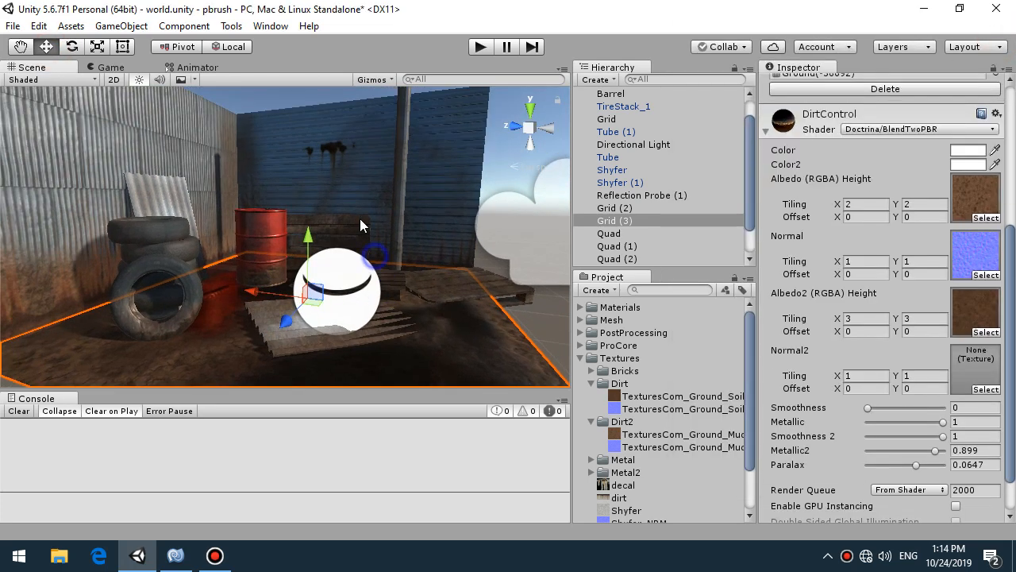
mouse_move(389, 228)
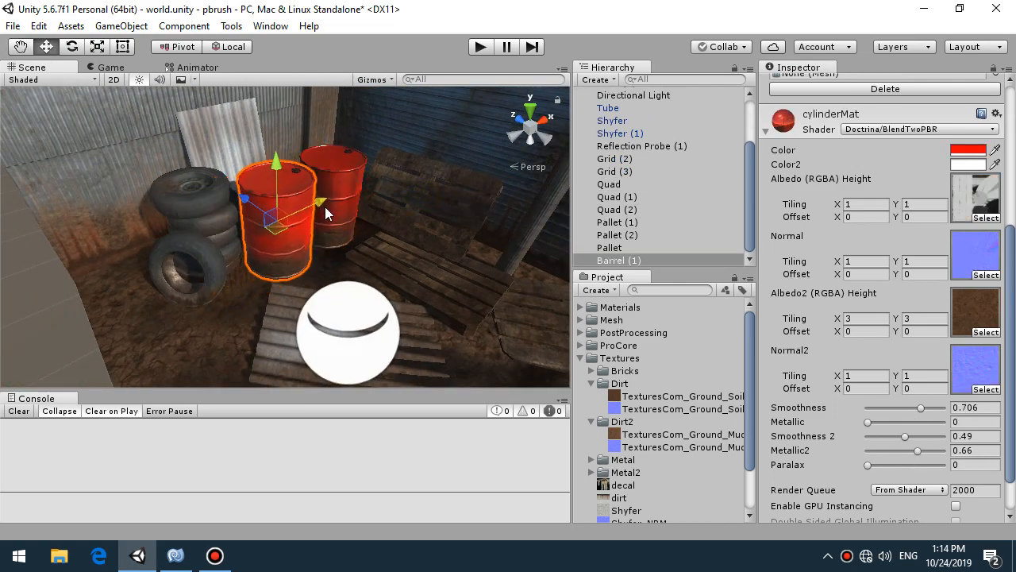
click(231, 26)
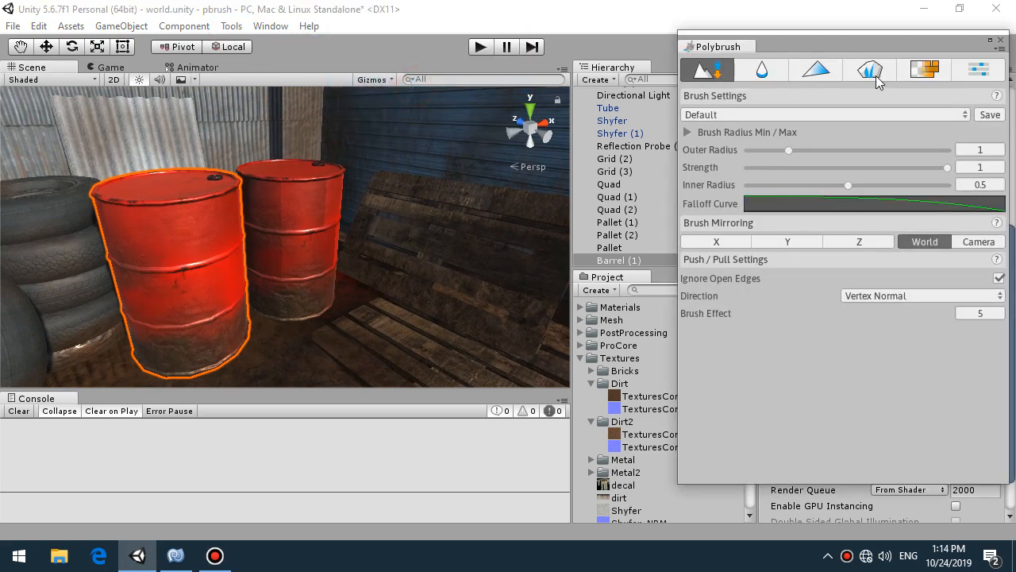
click(924, 70)
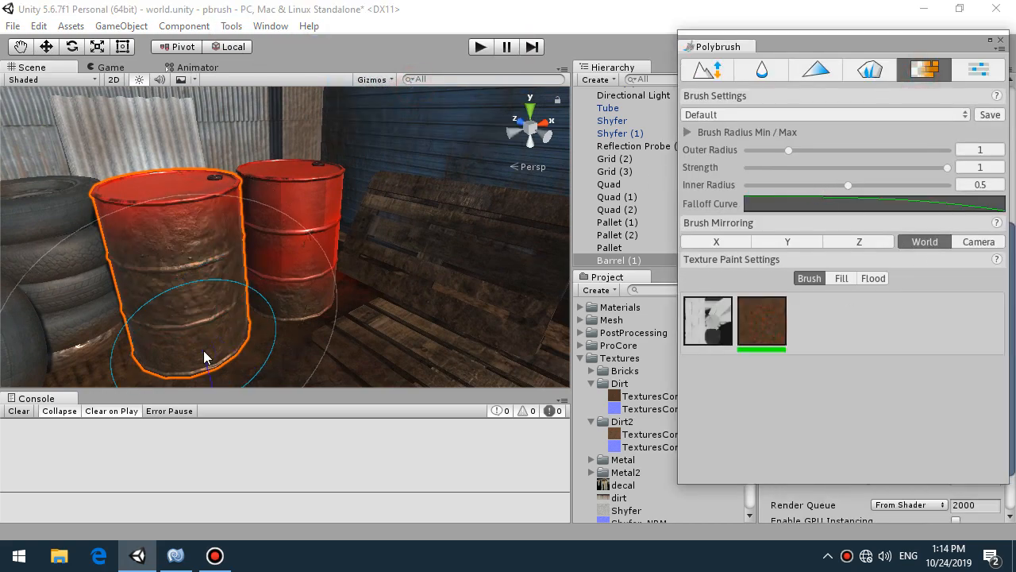
drag(947, 166, 826, 169)
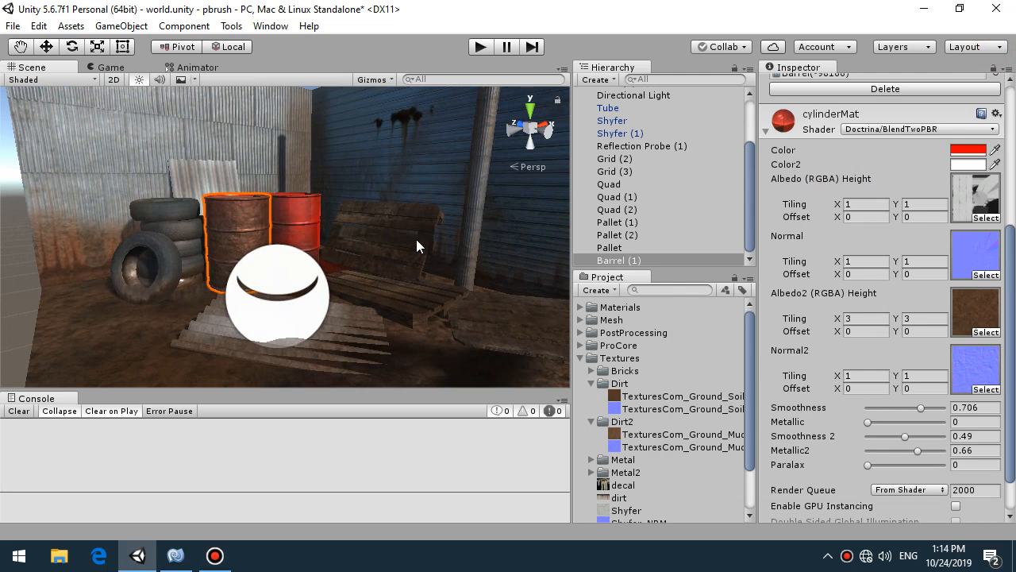
mouse_move(655, 382)
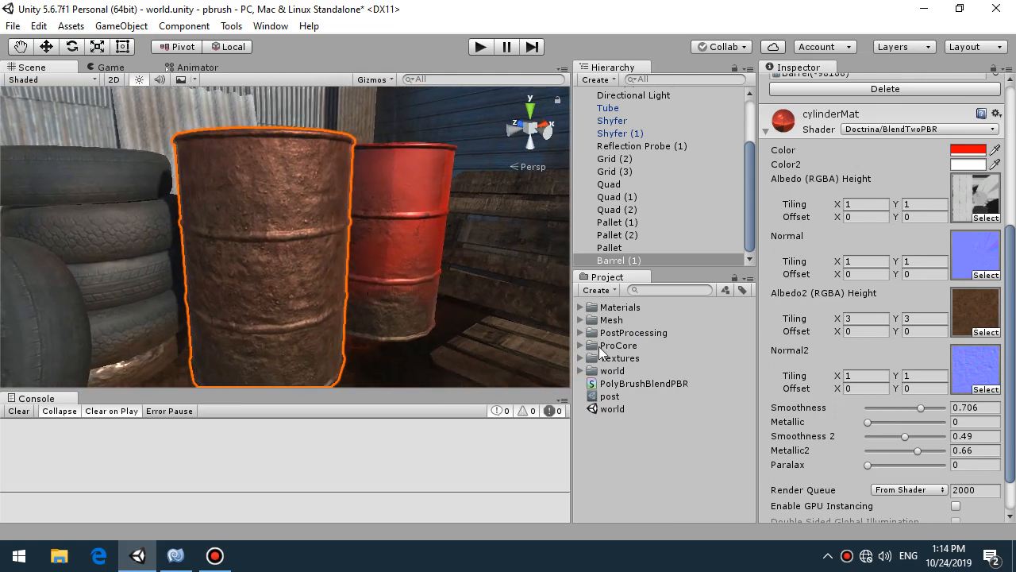
mouse_move(607, 431)
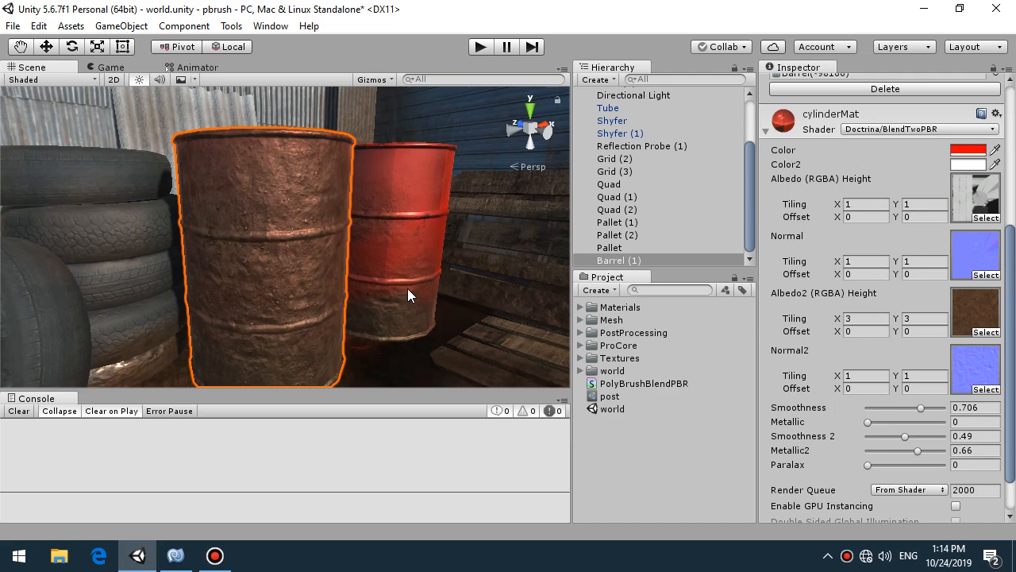
mouse_move(401, 284)
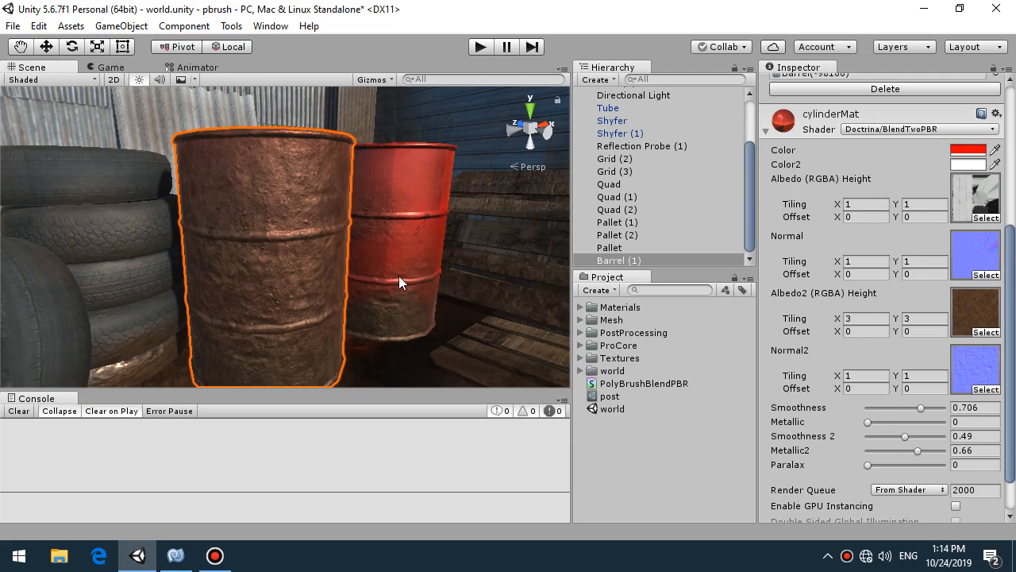
drag(397, 281, 516, 279)
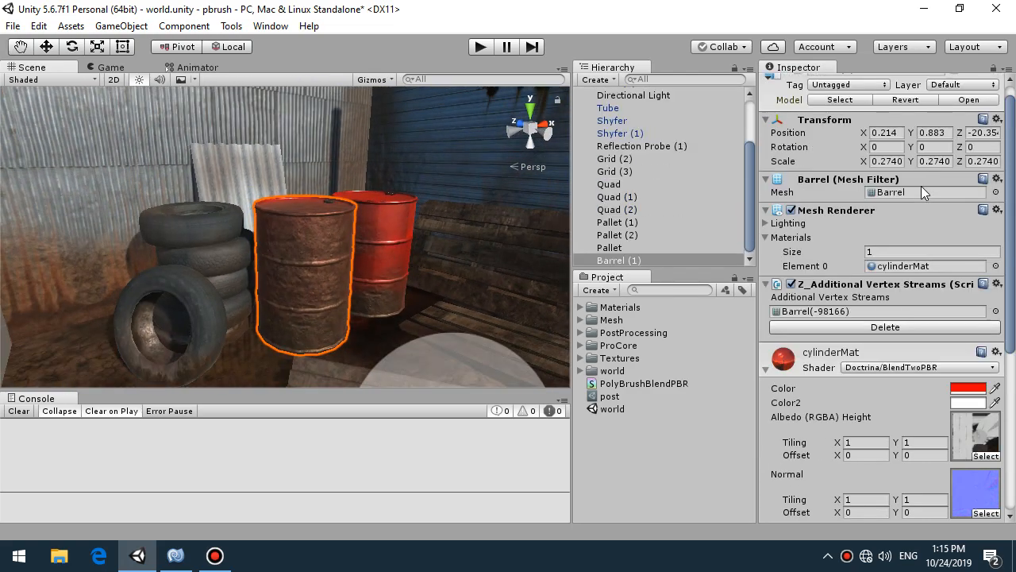
Step: Bake the barrel's Polybrush vertex streams into a new Barrel2 mesh in Assets/Mesh
click(231, 25)
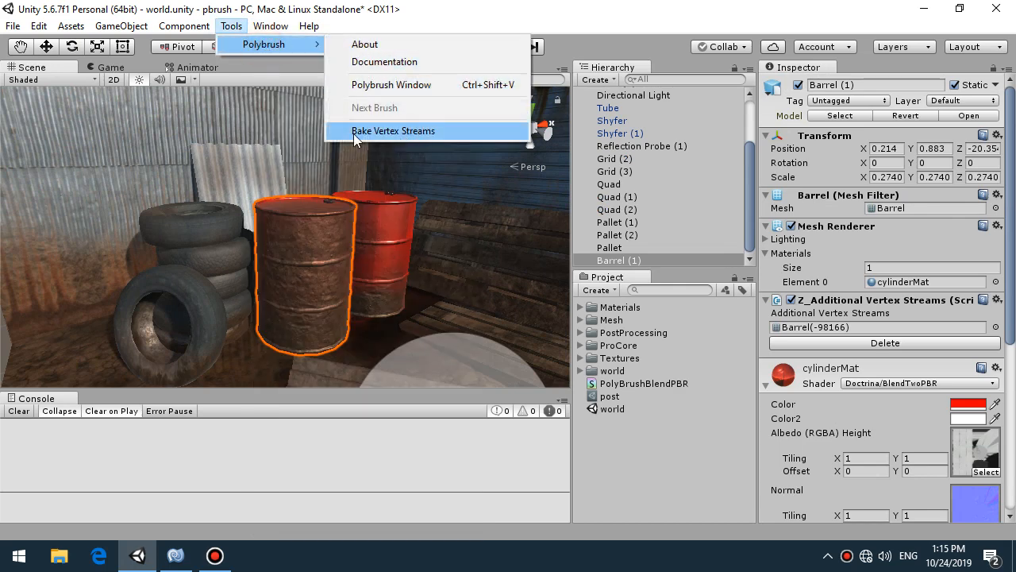
click(393, 131)
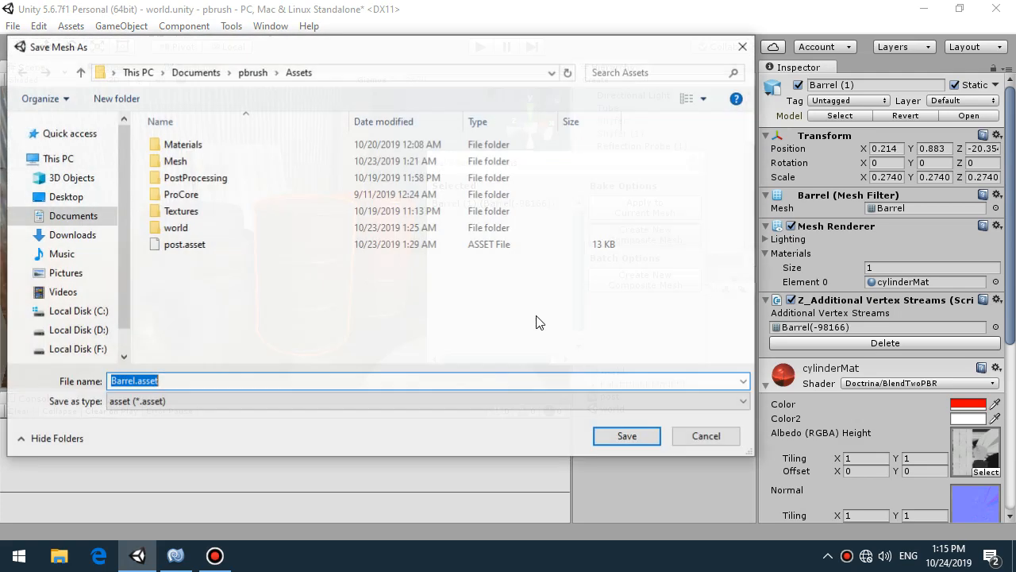
double_click(174, 161)
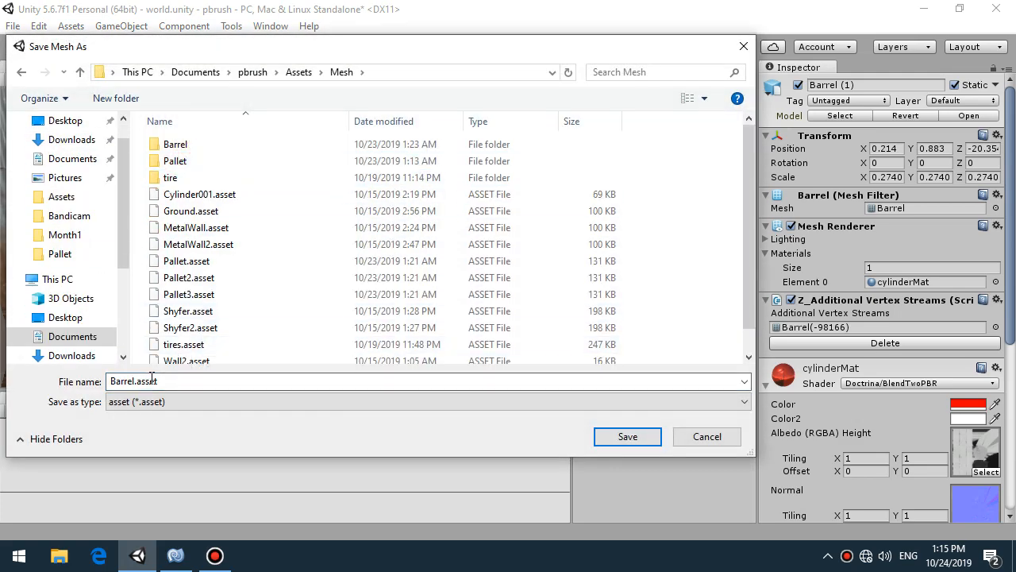
text(B)
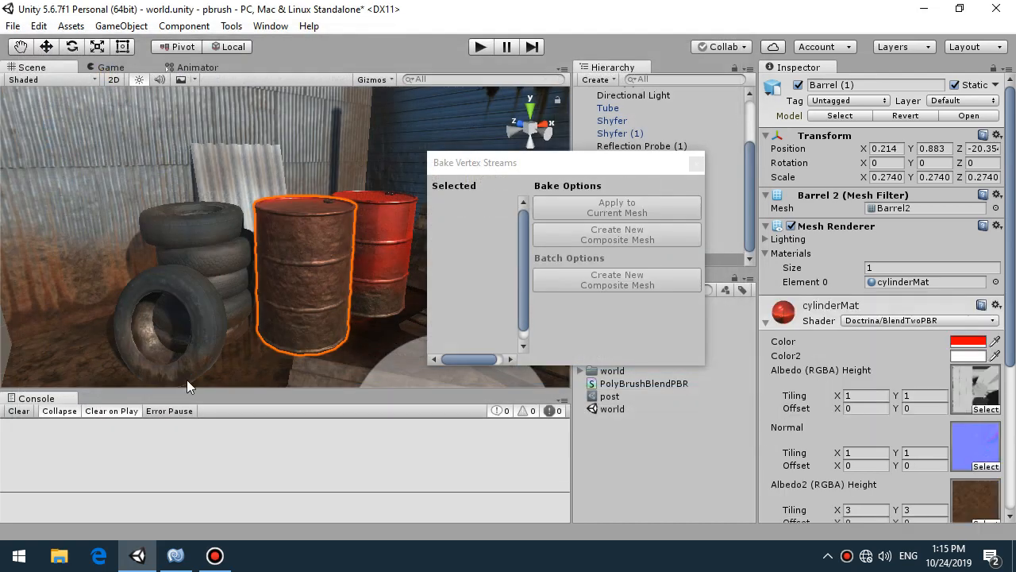
click(695, 163)
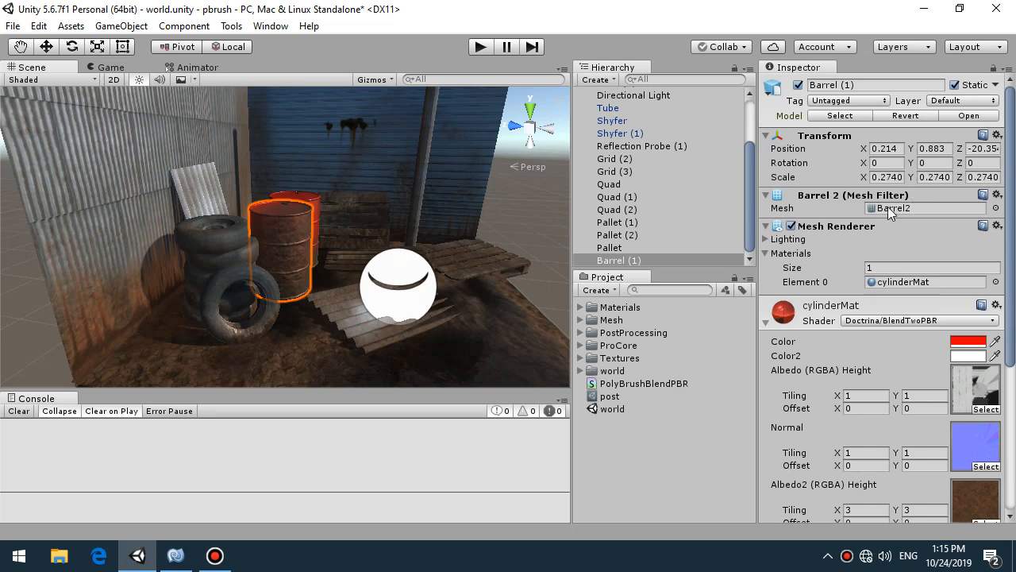
Step: Ping the Barrel2 mesh, then select Shyfer and view its model import settings
click(618, 260)
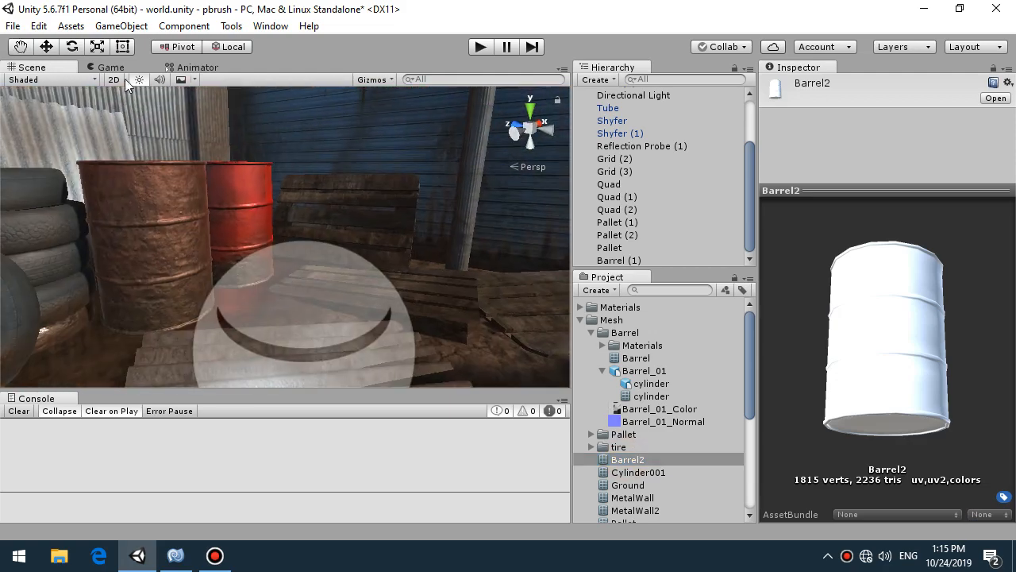
click(111, 67)
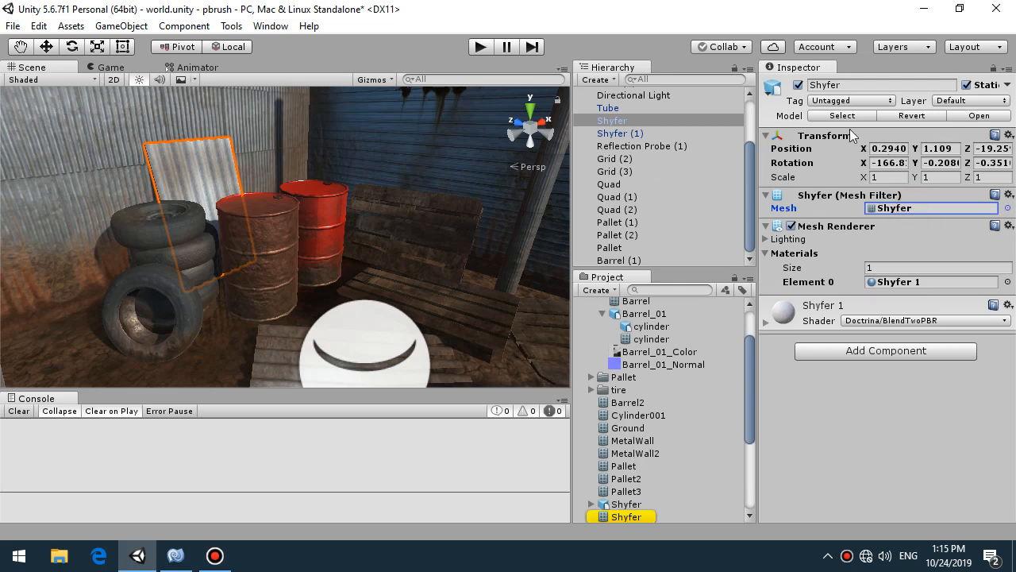
click(626, 504)
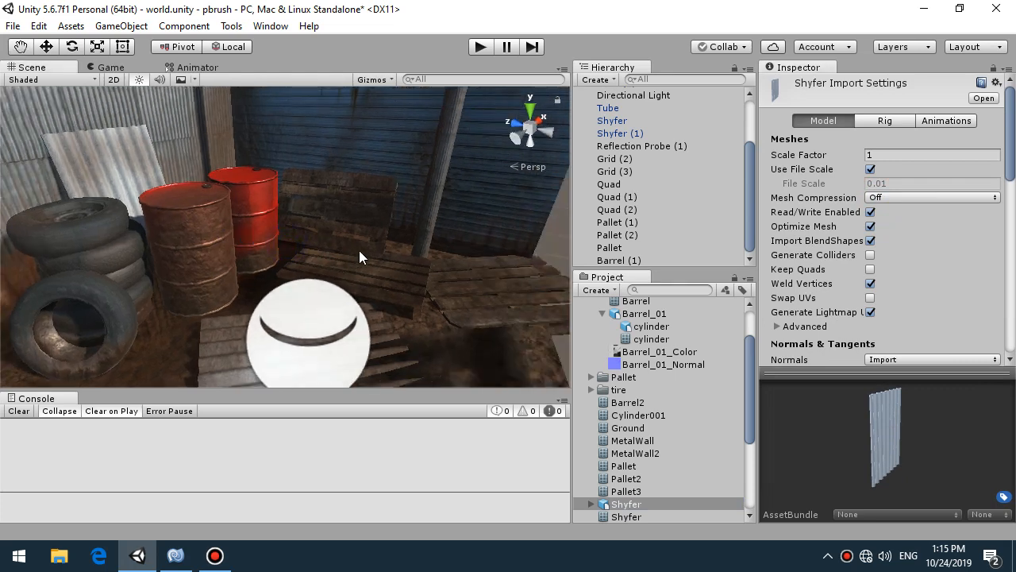
mouse_move(389, 241)
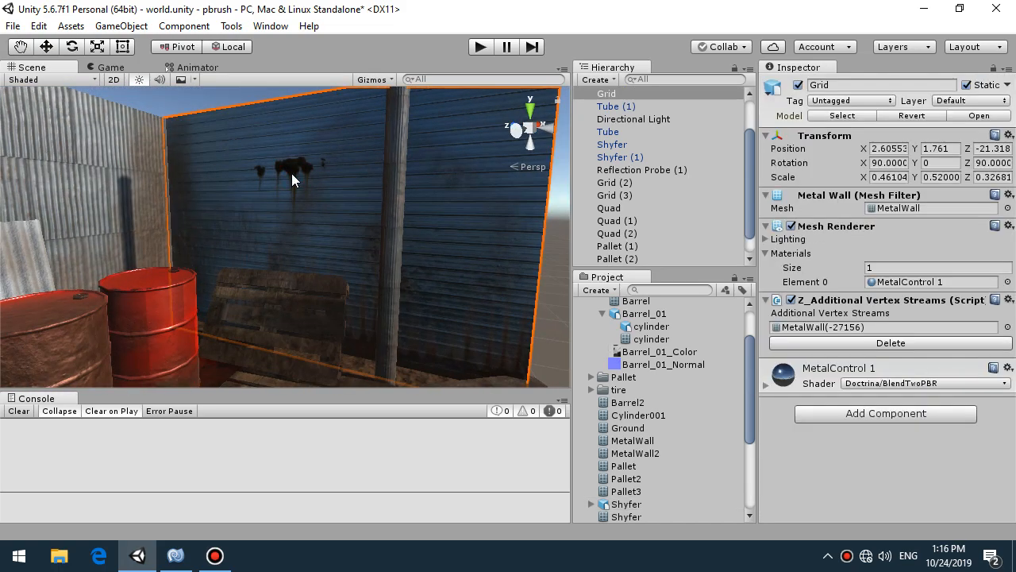
click(617, 233)
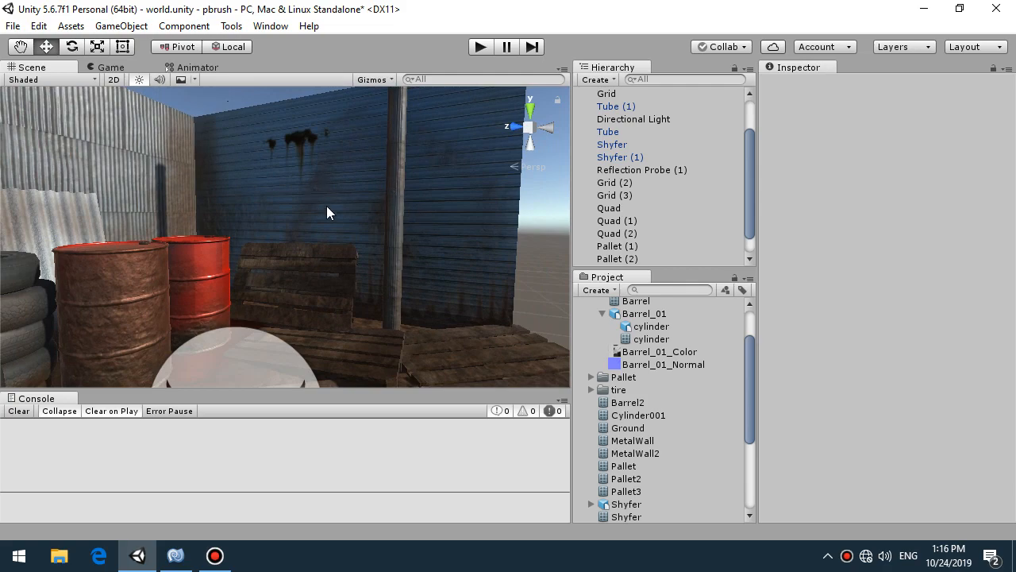
mouse_move(427, 308)
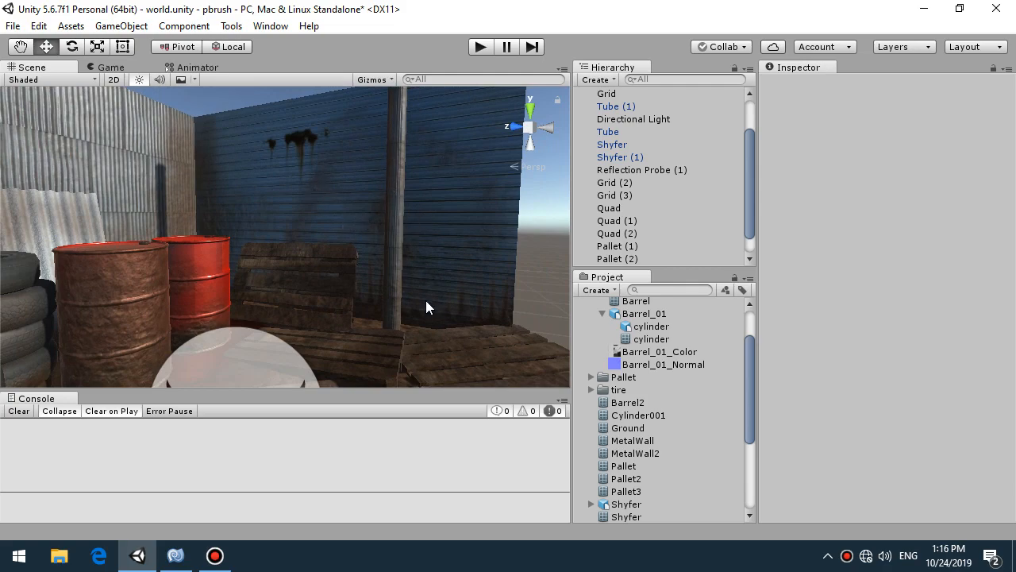
click(606, 94)
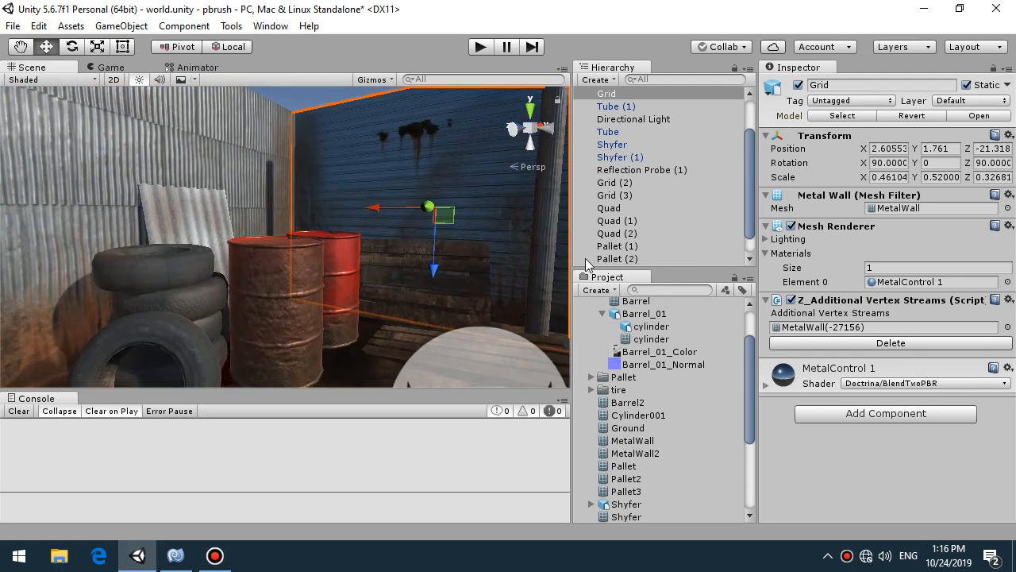
Step: Tick Post Processing Behaviour on Main Camera from the Game view, then return to Scene
click(111, 67)
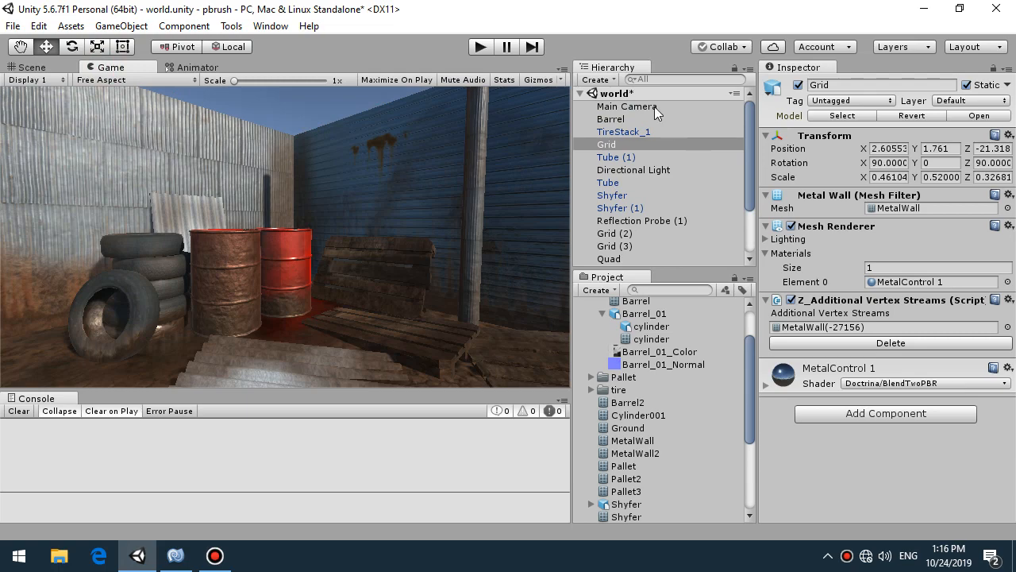
click(626, 105)
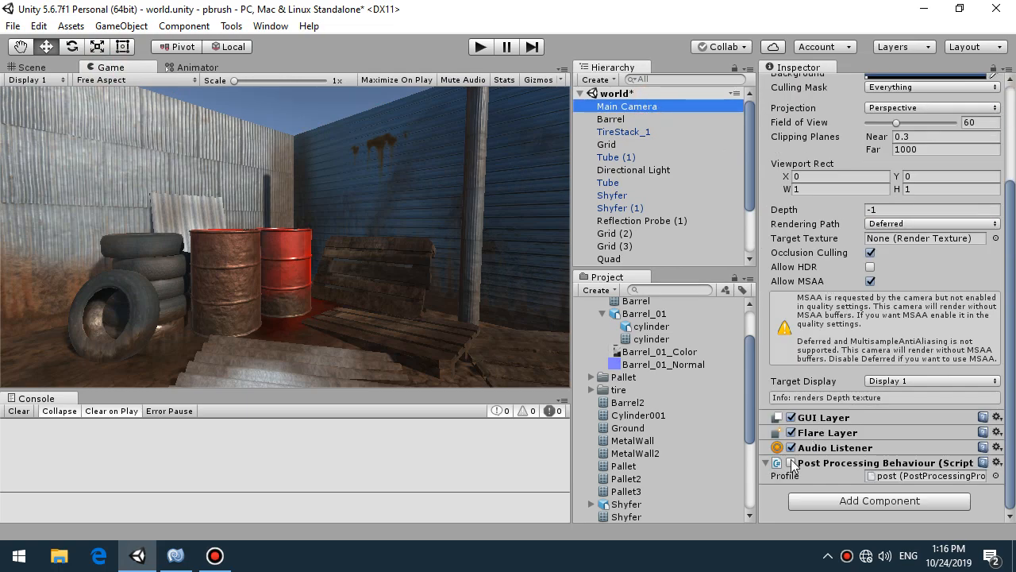
click(776, 462)
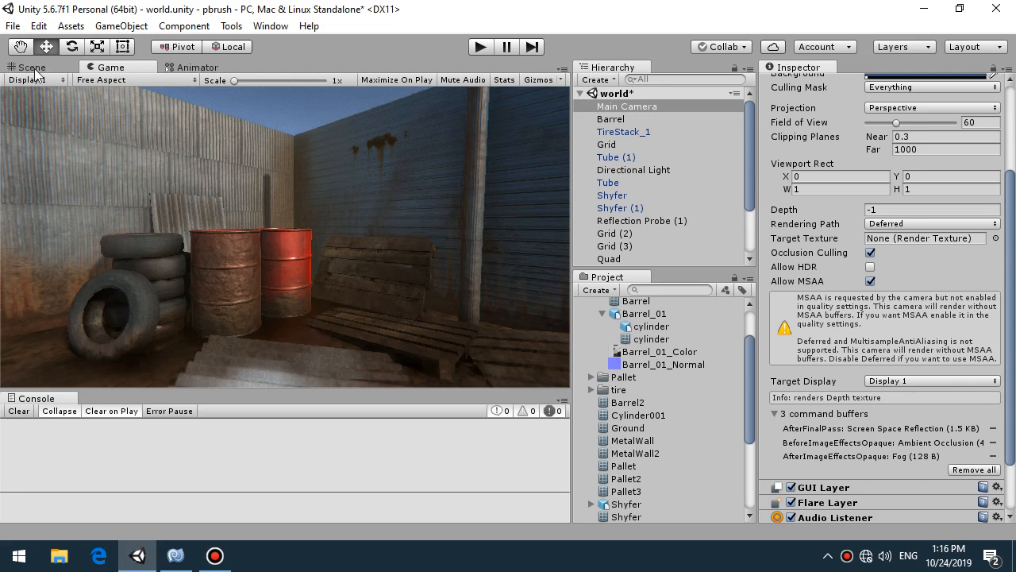
click(30, 67)
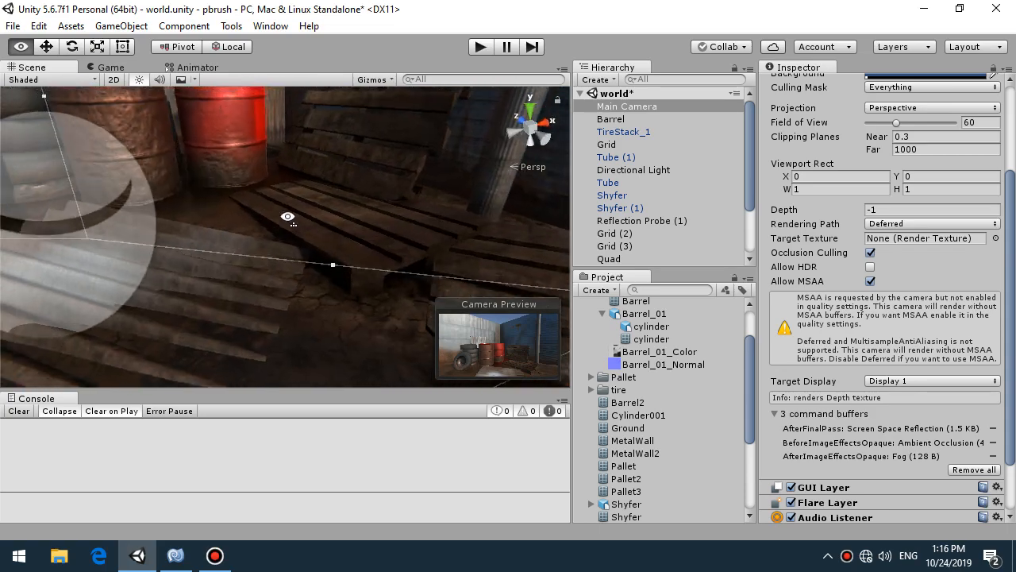